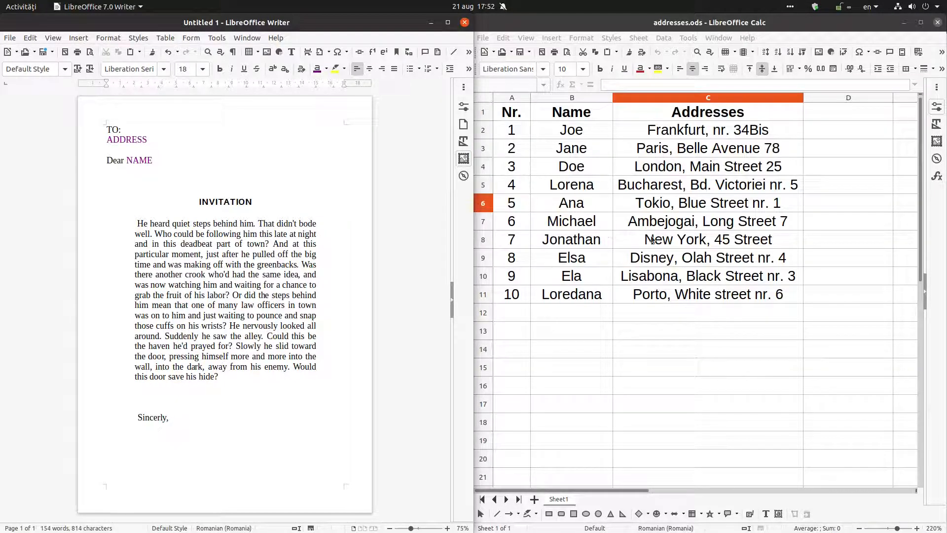
- Review names and addresses in the spreadsheet (Jane, Michael, Loredana) and return to the invitation letter
{"action": "left_click", "coordinate": [708, 238]}
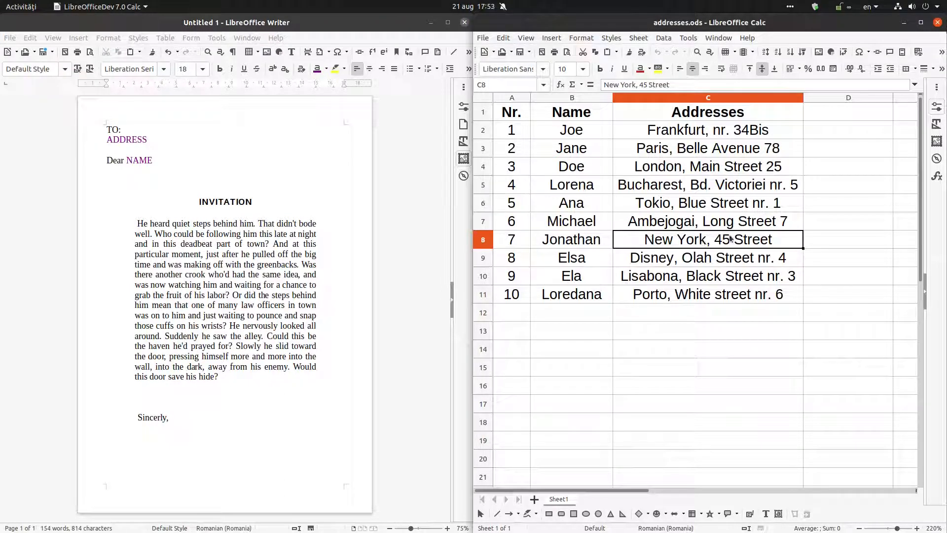
{"action": "left_click", "coordinate": [707, 220]}
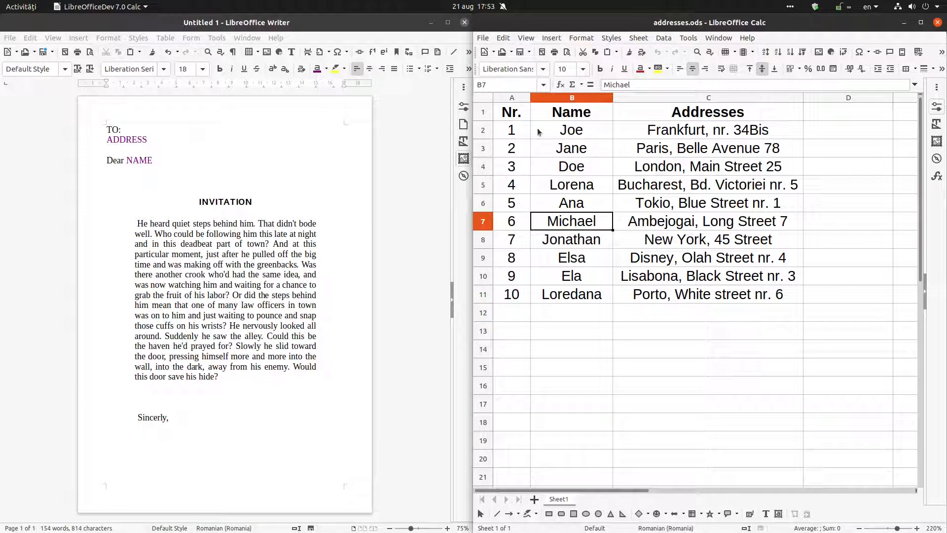
{"action": "left_click", "coordinate": [707, 130]}
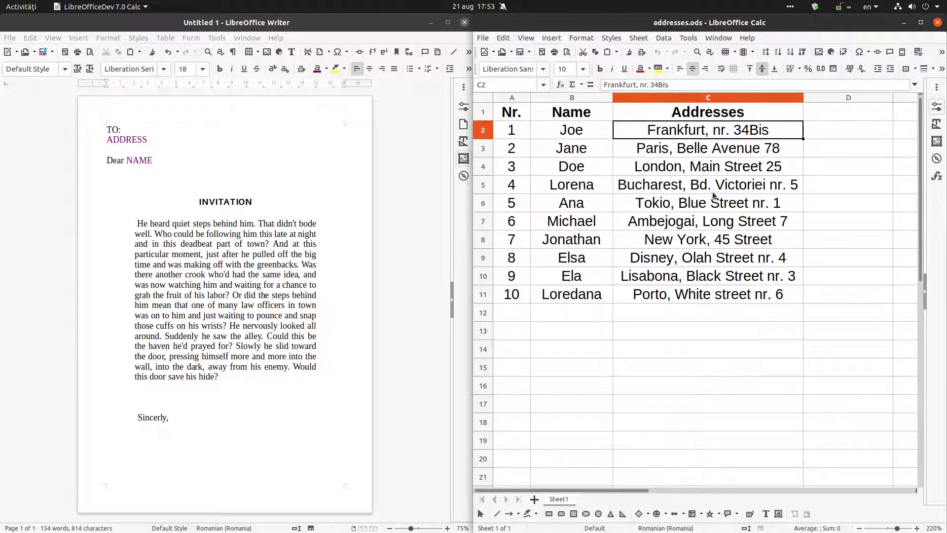
{"action": "left_click", "coordinate": [571, 148]}
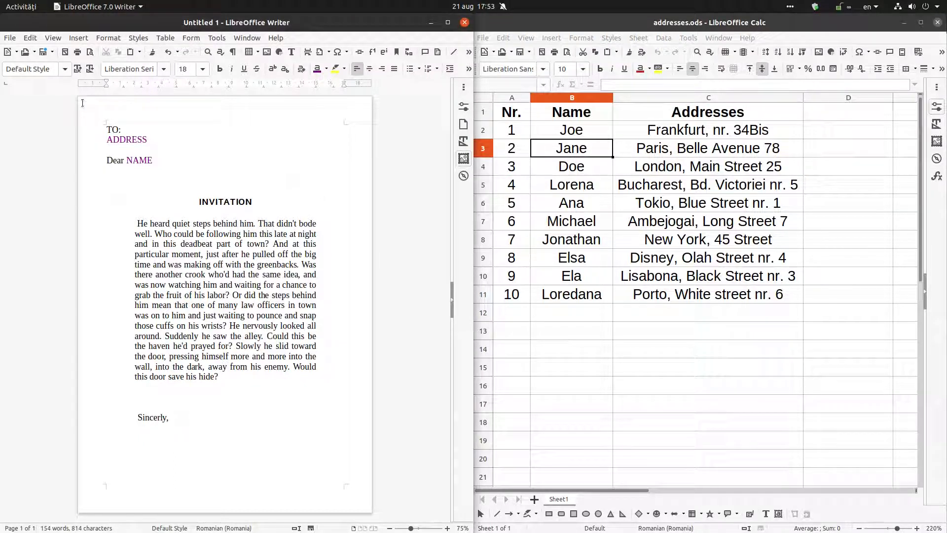
{"action": "left_click", "coordinate": [106, 190]}
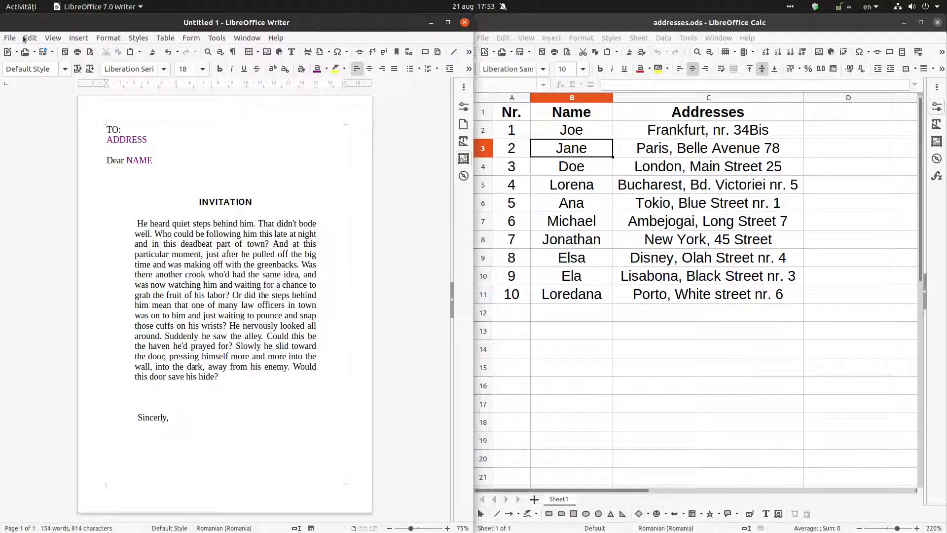
{"action": "left_click", "coordinate": [10, 37]}
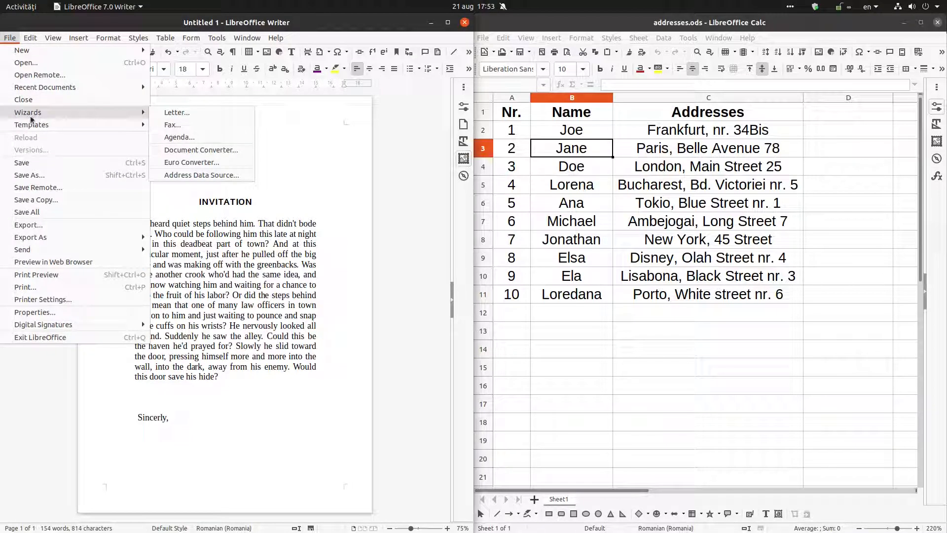
{"action": "mouse_move", "coordinate": [261, 247]}
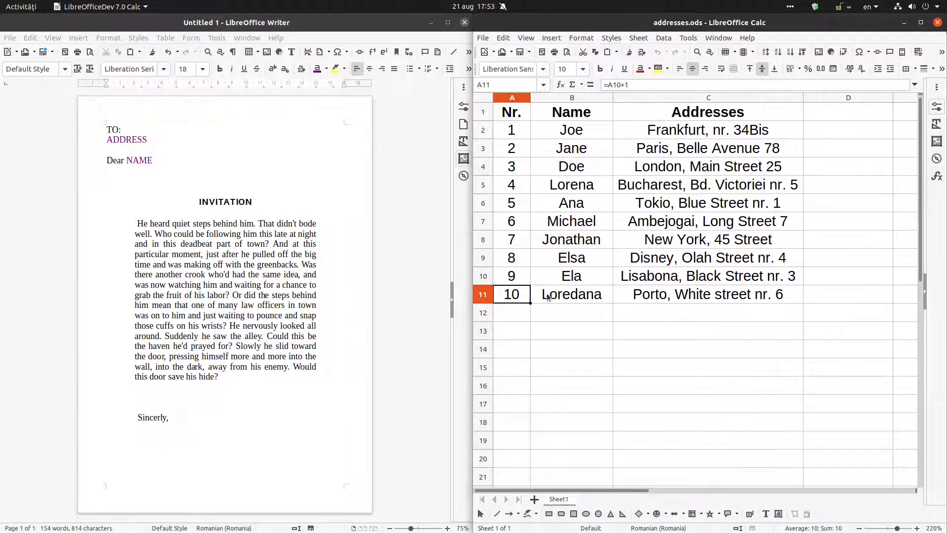
{"action": "left_click", "coordinate": [571, 294]}
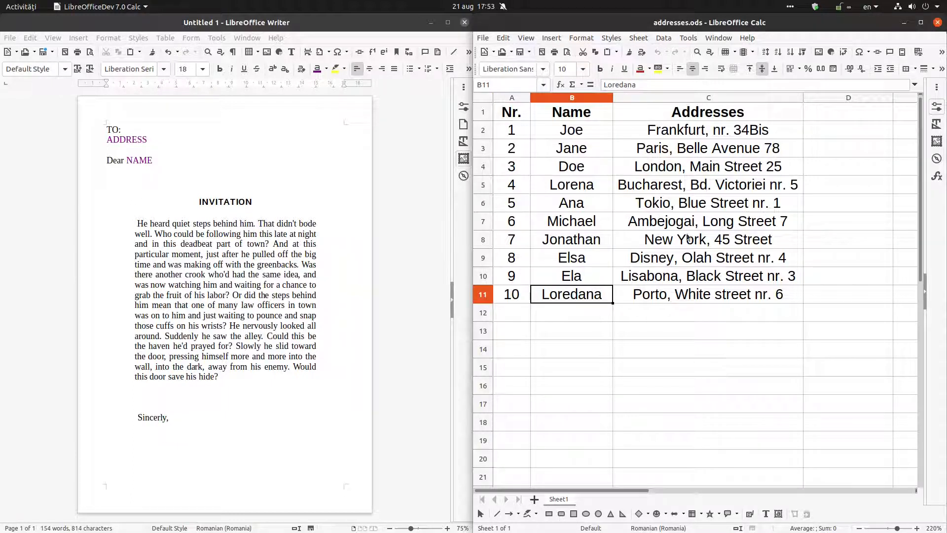
{"action": "left_click", "coordinate": [708, 294]}
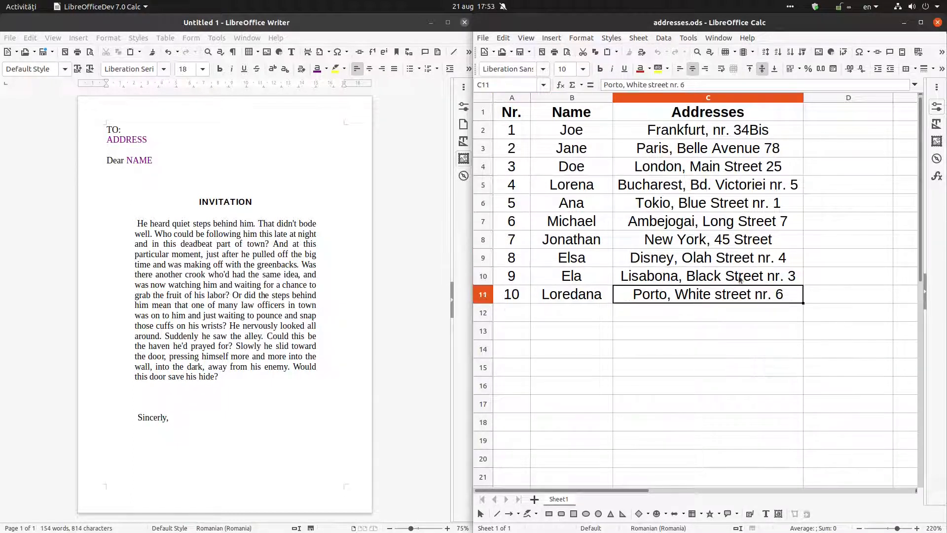
{"action": "left_click", "coordinate": [253, 201]}
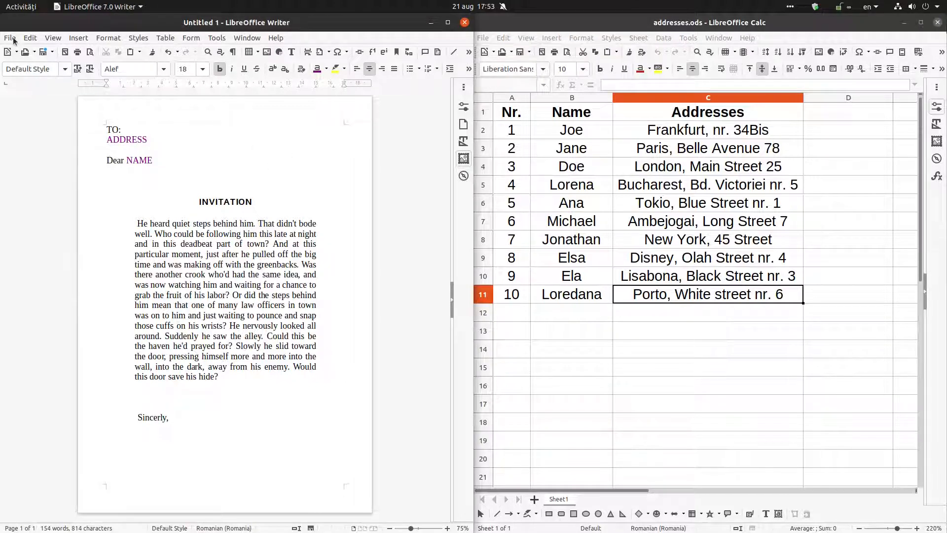
- Start the Address Data Source wizard with Other external data source and reach its connection Settings
{"action": "left_click", "coordinate": [10, 37]}
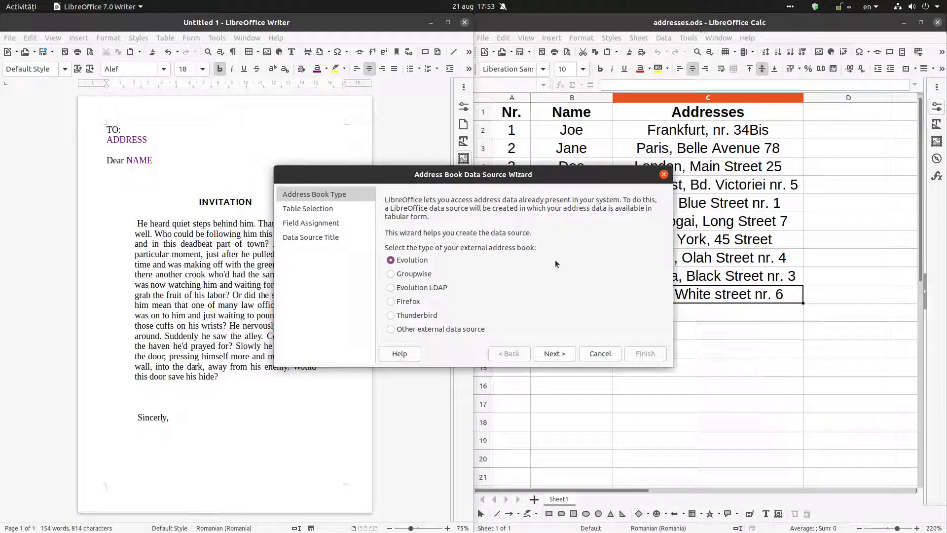
{"action": "left_click", "coordinate": [390, 328]}
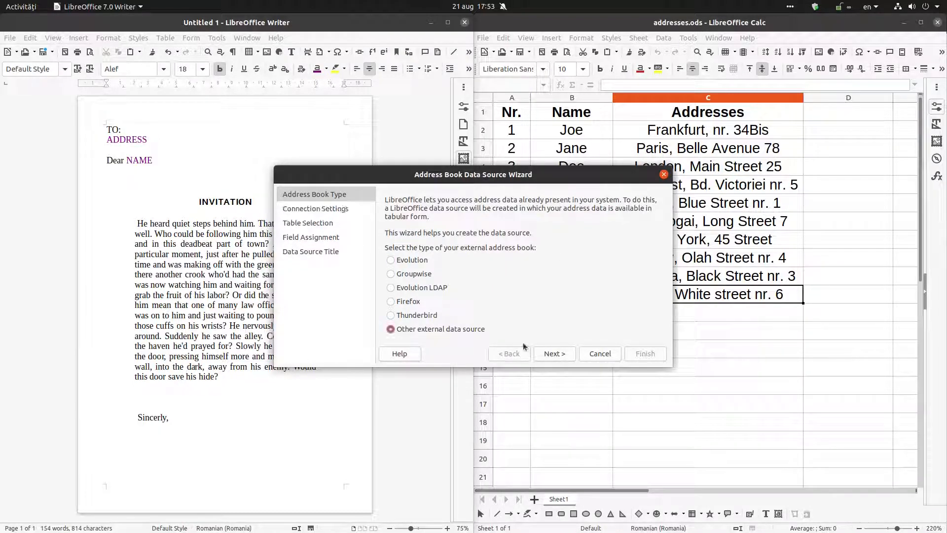
{"action": "left_click", "coordinate": [552, 353]}
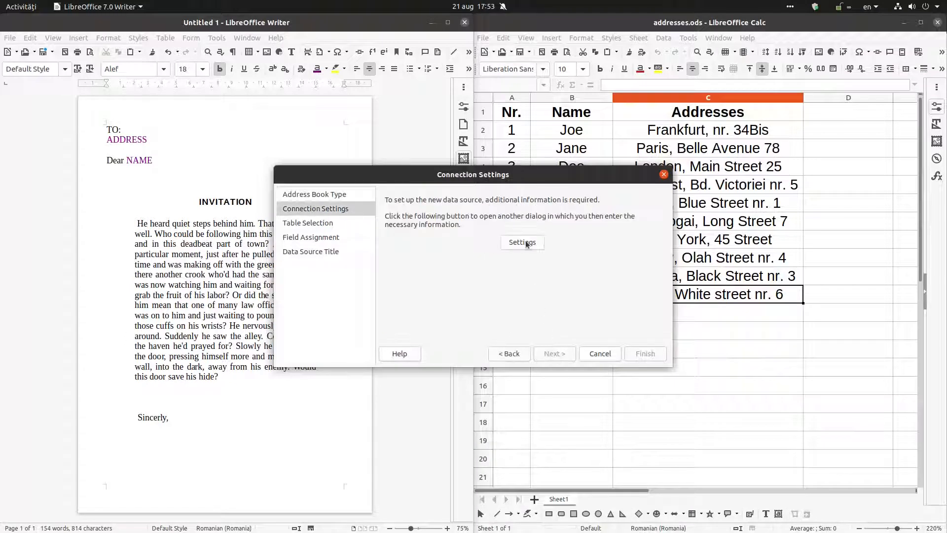
{"action": "left_click", "coordinate": [521, 242]}
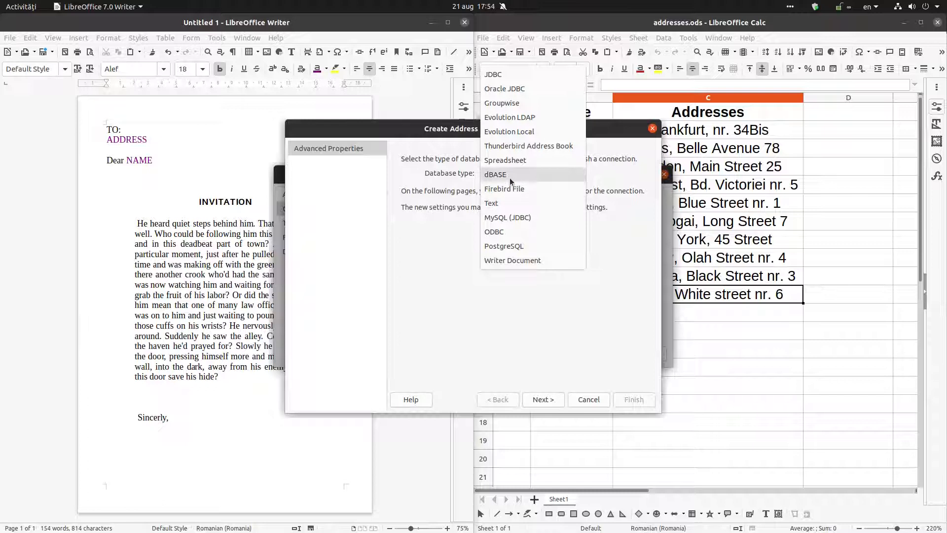
- Choose the Spreadsheet type, point it to Video/addresses.ods and confirm a successful connection test
{"action": "left_click", "coordinate": [505, 160]}
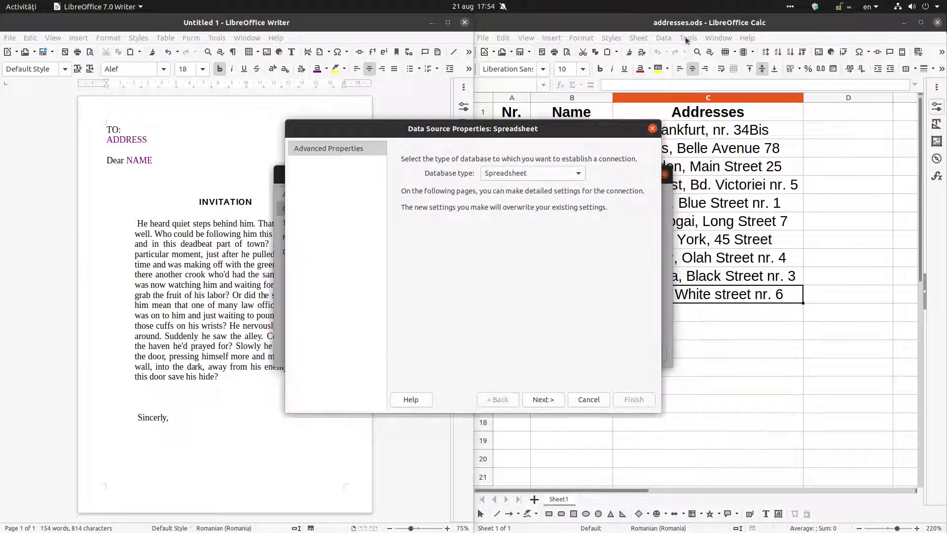
{"action": "left_click", "coordinate": [542, 400]}
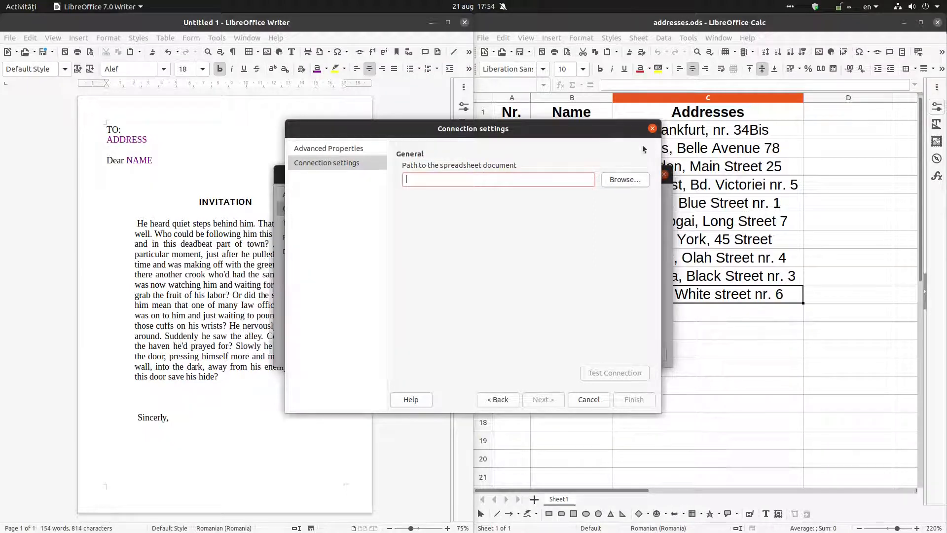
{"action": "left_click", "coordinate": [623, 180]}
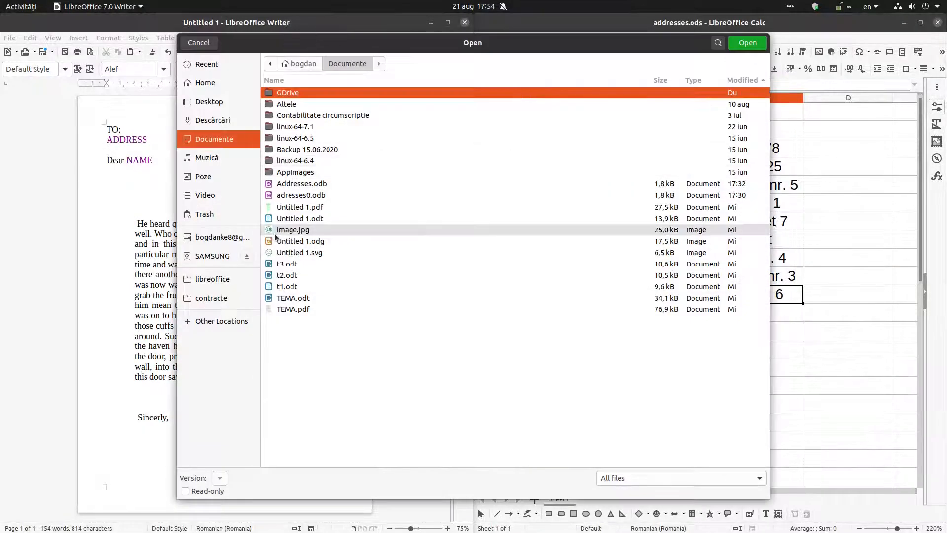
{"action": "left_click", "coordinate": [206, 195]}
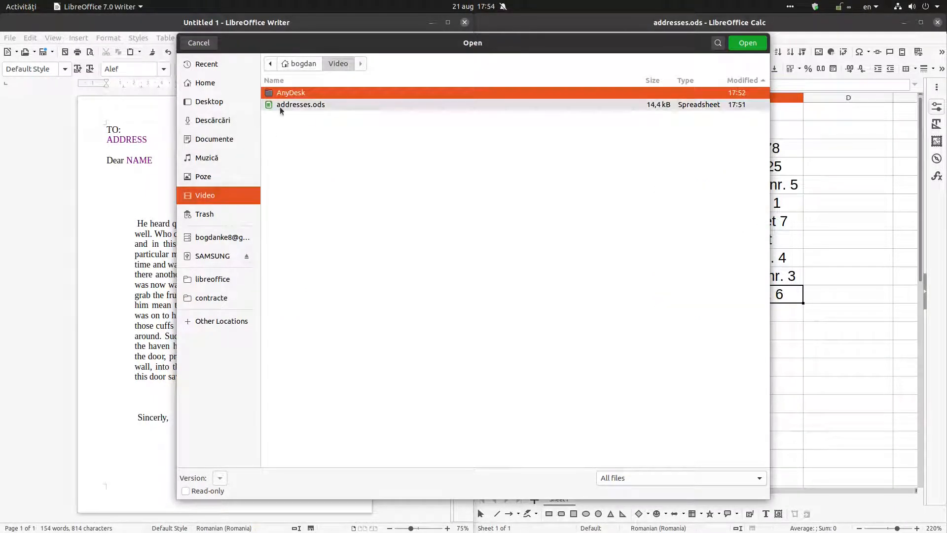
{"action": "mouse_move", "coordinate": [335, 128]}
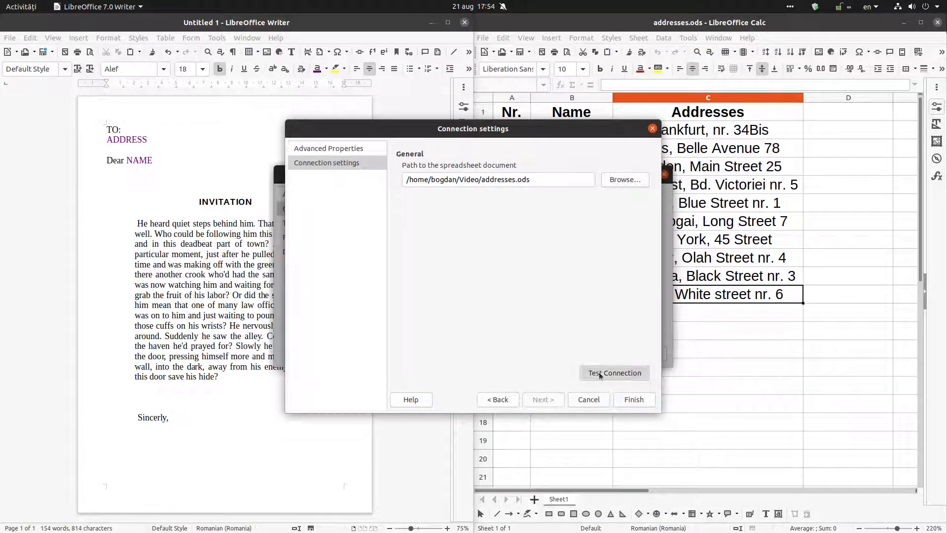
{"action": "left_click", "coordinate": [615, 373]}
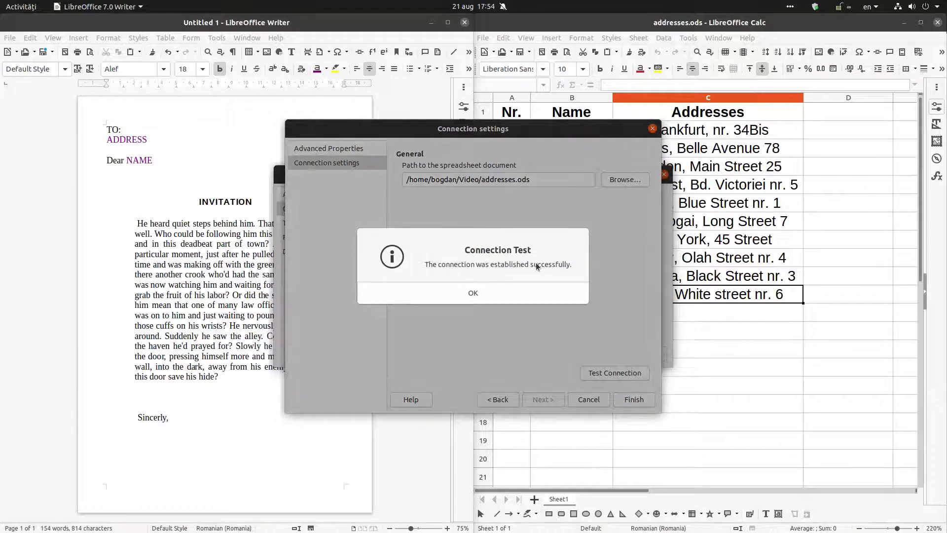
{"action": "left_click", "coordinate": [473, 293]}
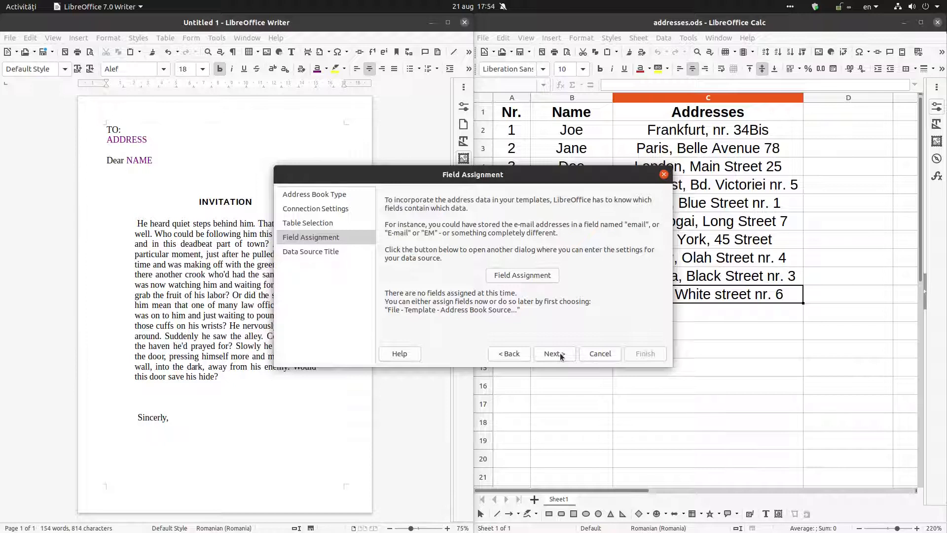
- Skip field assignment, finish the wizard naming the address book Addresses, and glance at the spreadsheet
{"action": "left_click", "coordinate": [552, 353]}
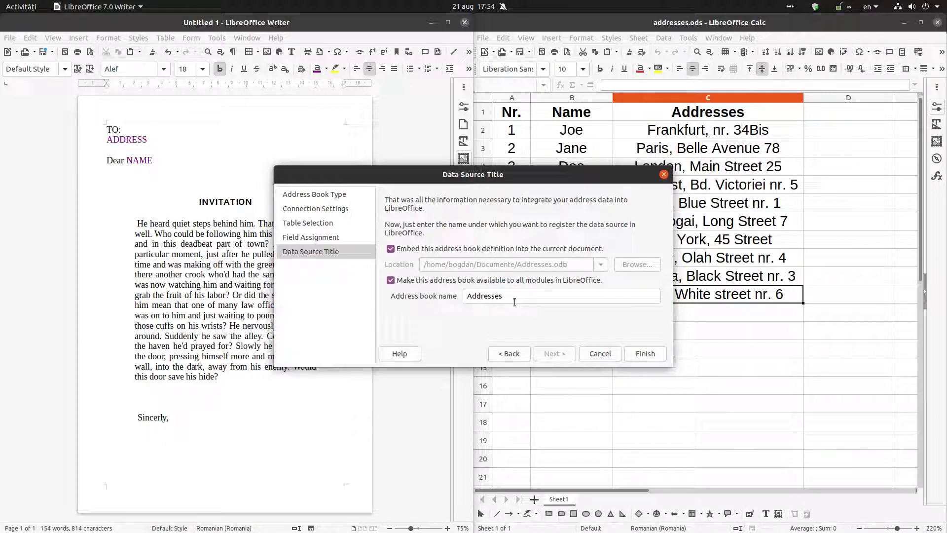
{"action": "left_click", "coordinate": [644, 353]}
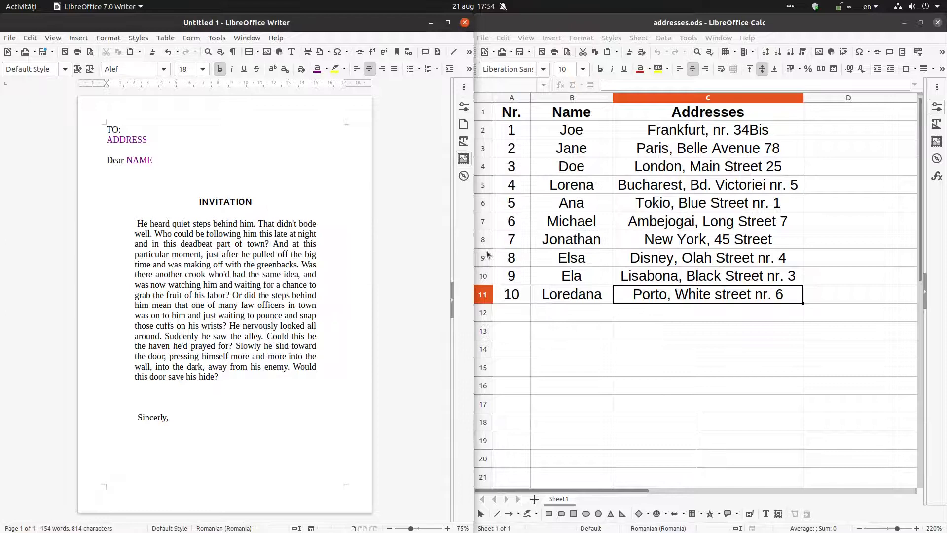
{"action": "left_click", "coordinate": [511, 257]}
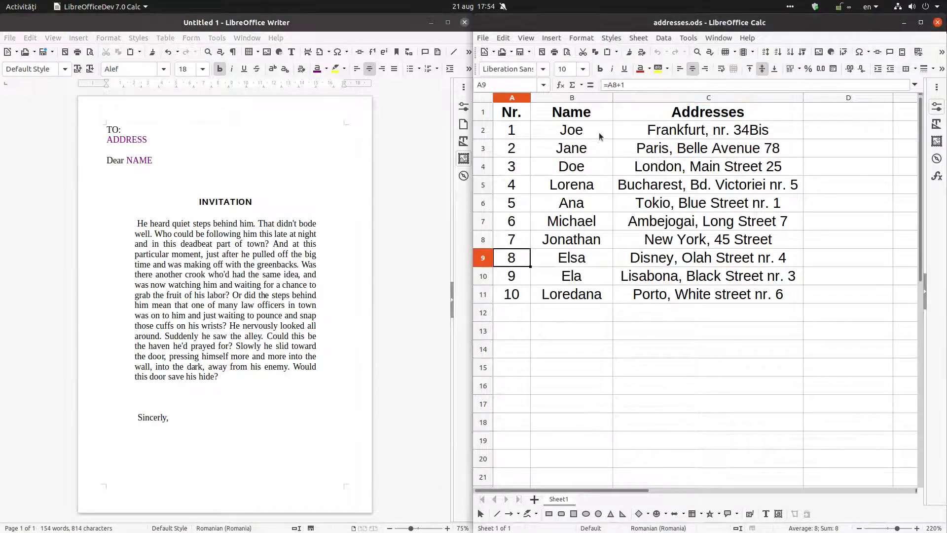
{"action": "left_click", "coordinate": [512, 111]}
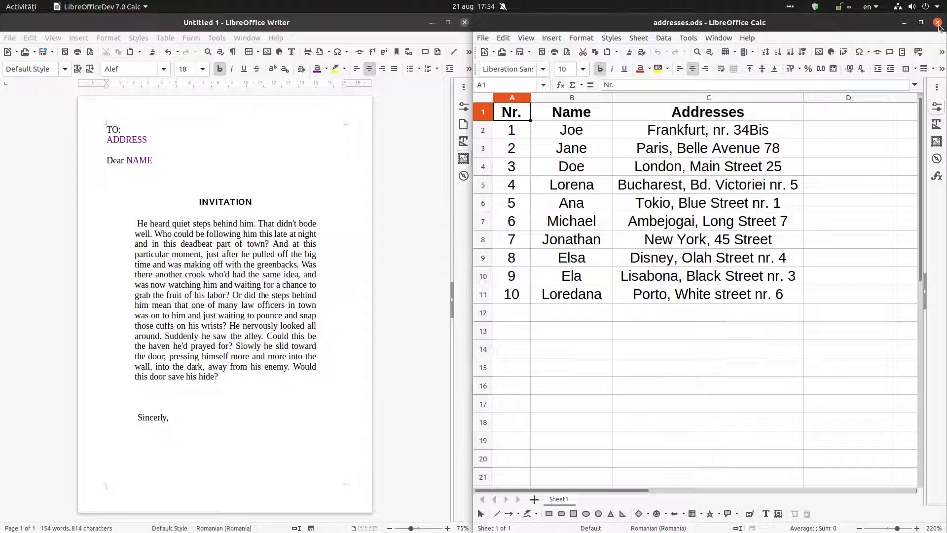
- Close the Calc sheet and delete the ADDRESS placeholder word from the letter
{"action": "left_click", "coordinate": [938, 22]}
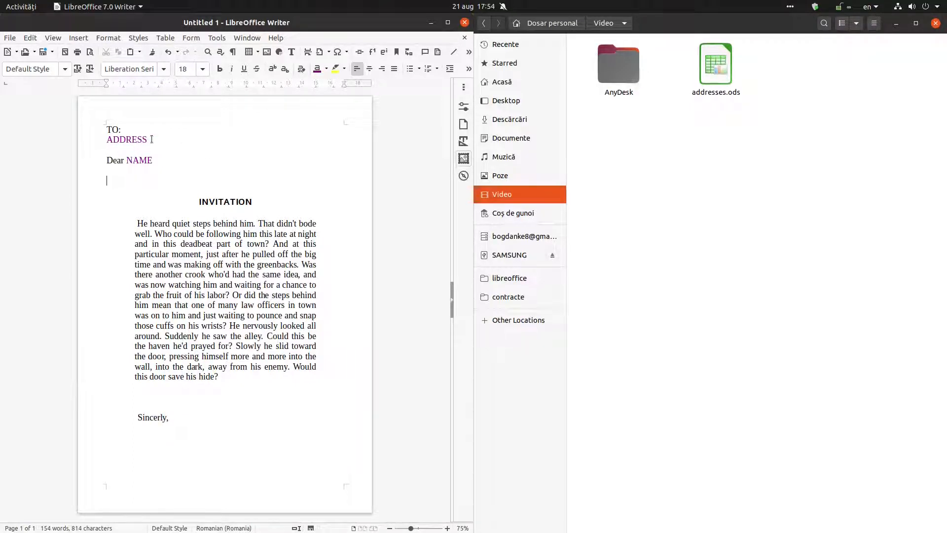
{"action": "double_click", "coordinate": [126, 139]}
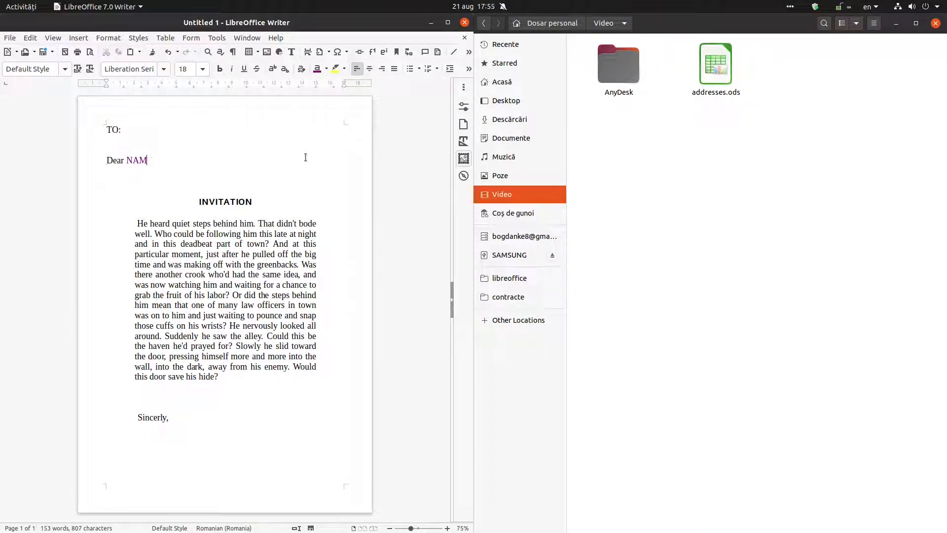
{"action": "key", "text": "BackSpace"}
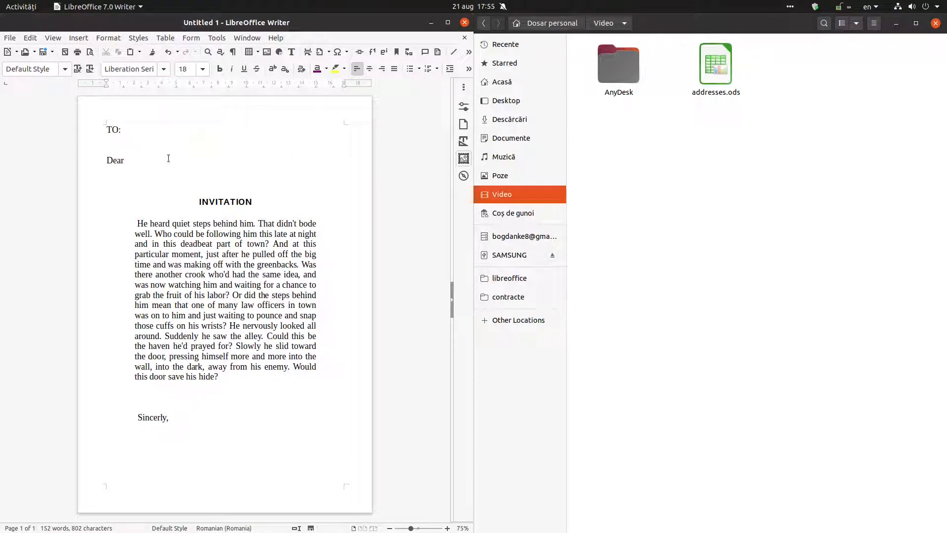
{"action": "left_click", "coordinate": [216, 37]}
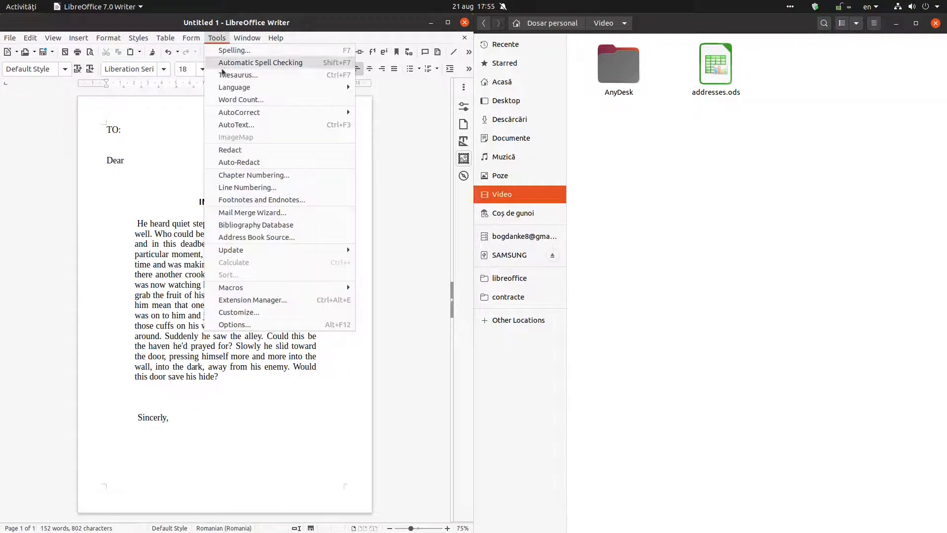
{"action": "mouse_move", "coordinate": [252, 212]}
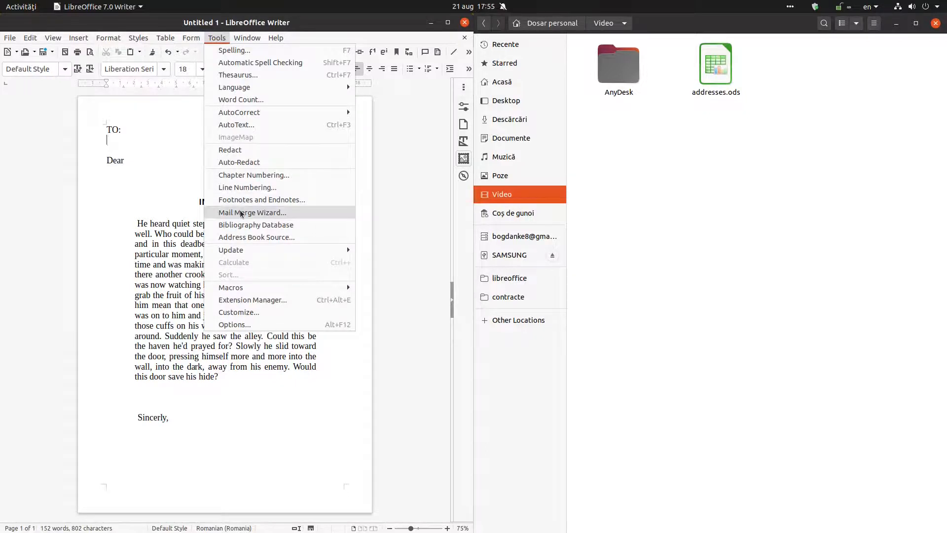
- Run the Mail Merge Wizard on the current document with Addresses as recipients, skipping the salutation
{"action": "left_click", "coordinate": [251, 212]}
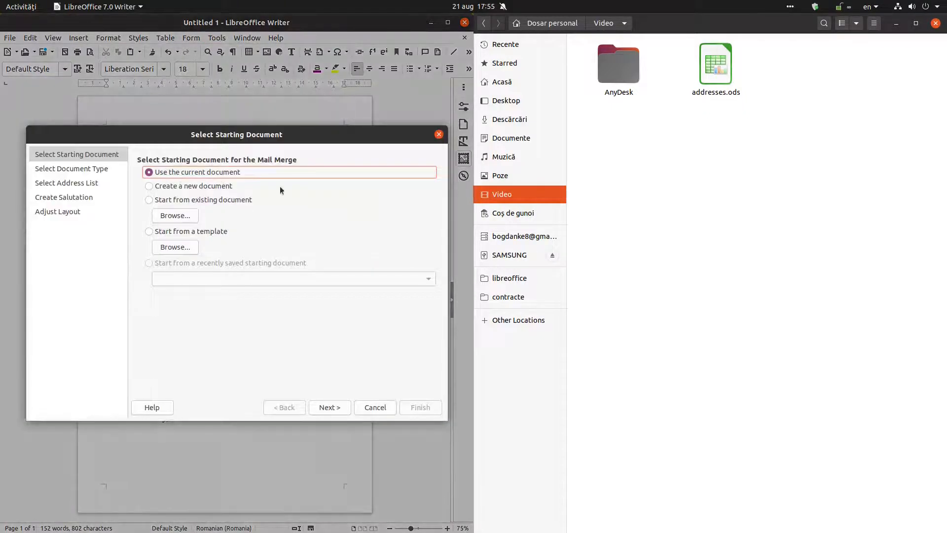
{"action": "left_click", "coordinate": [329, 407]}
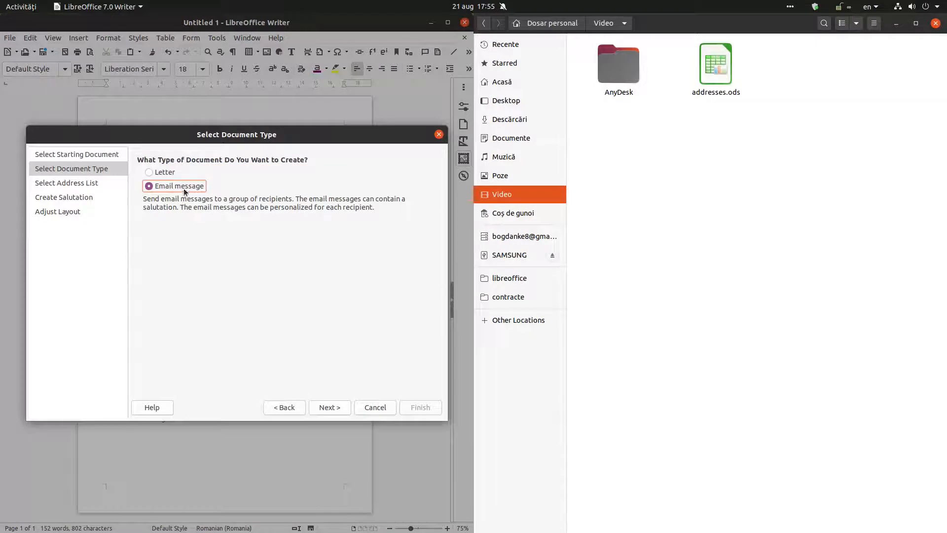
{"action": "left_click", "coordinate": [329, 407]}
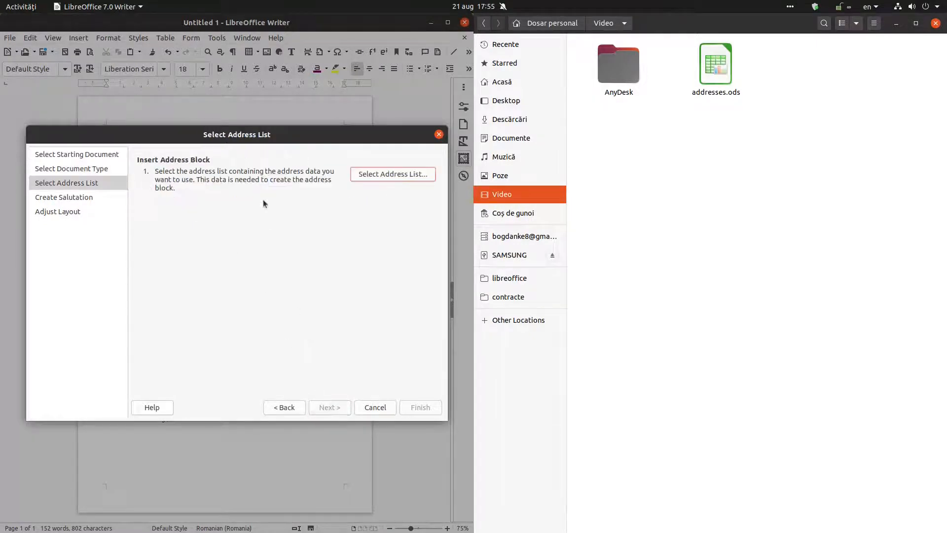
{"action": "left_click", "coordinate": [392, 174]}
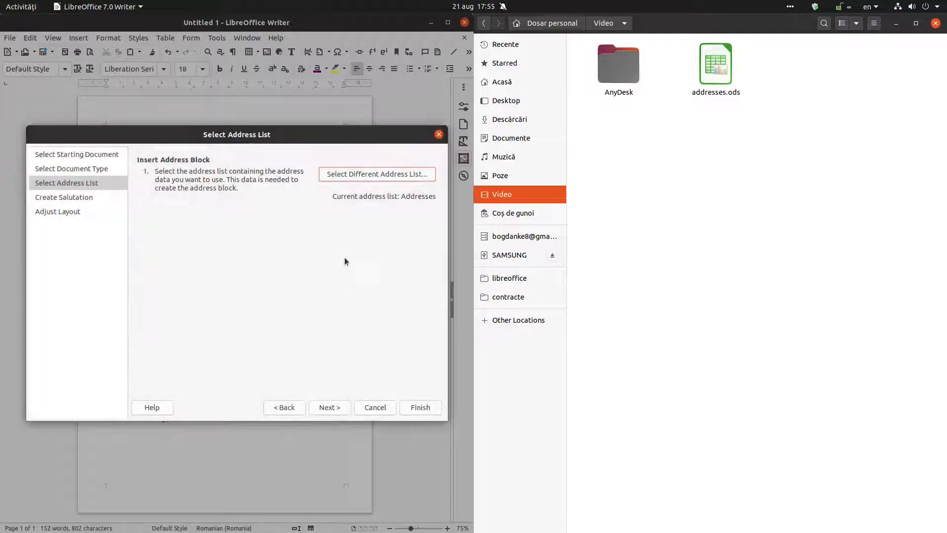
{"action": "left_click", "coordinate": [329, 408]}
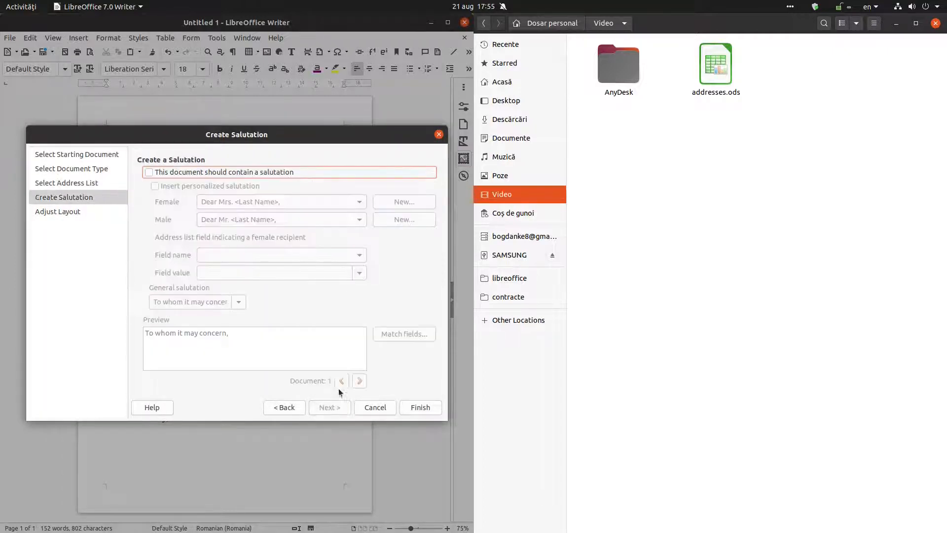
{"action": "left_click", "coordinate": [420, 407]}
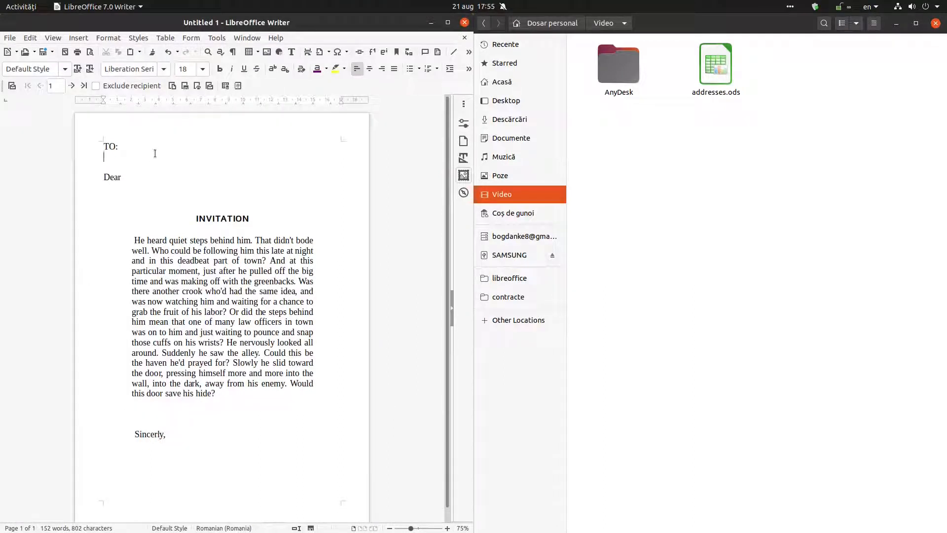
{"action": "mouse_move", "coordinate": [225, 85]}
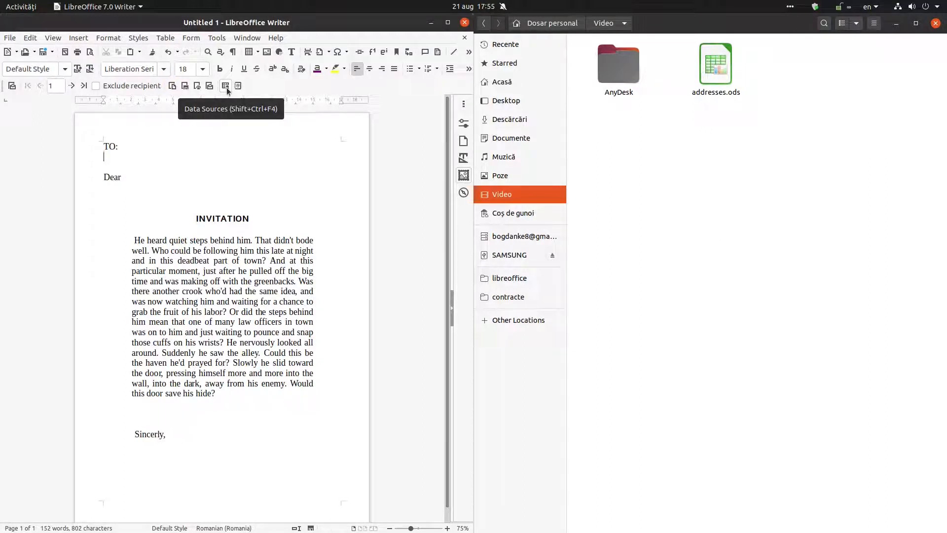
- Show the Data Sources pane and expand the Addresses source to reach its Sheet1 table columns
{"action": "left_click", "coordinate": [52, 38]}
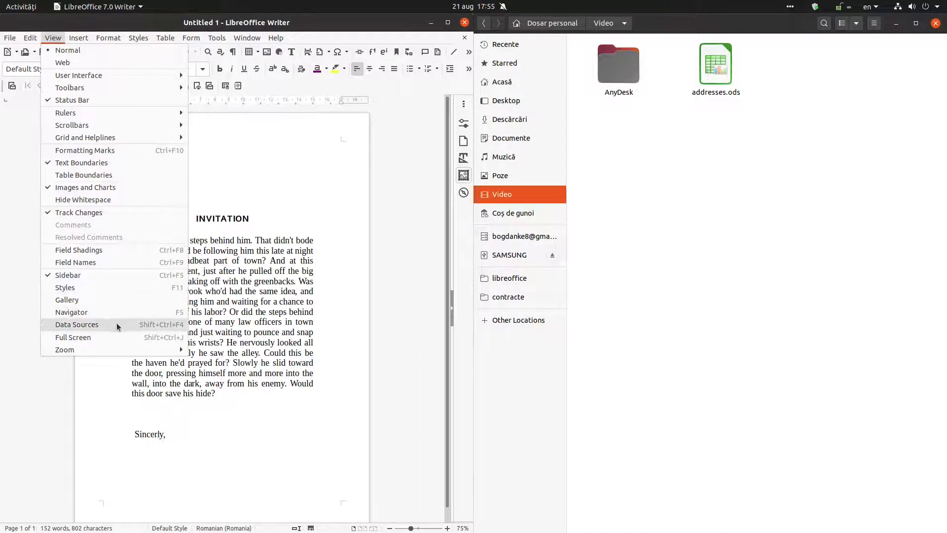
{"action": "mouse_move", "coordinate": [76, 324]}
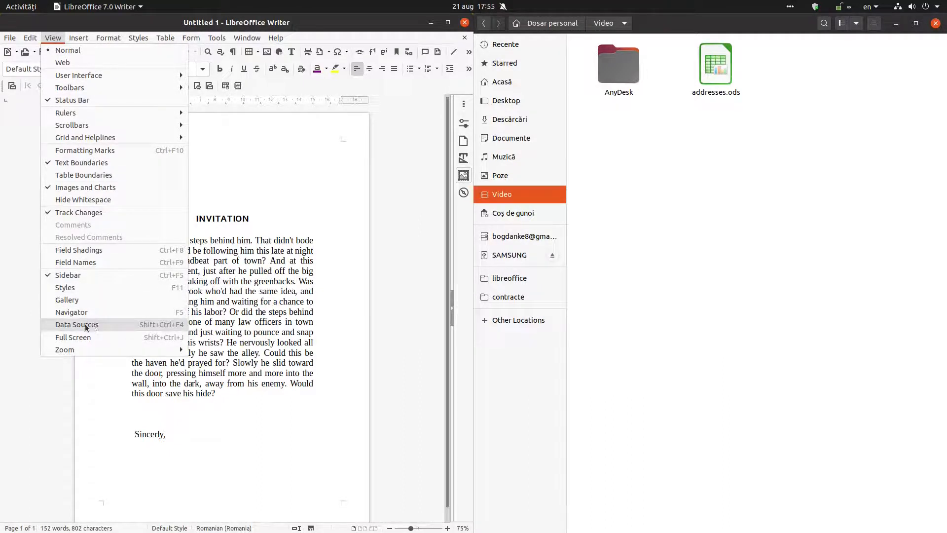
{"action": "left_click", "coordinate": [77, 324]}
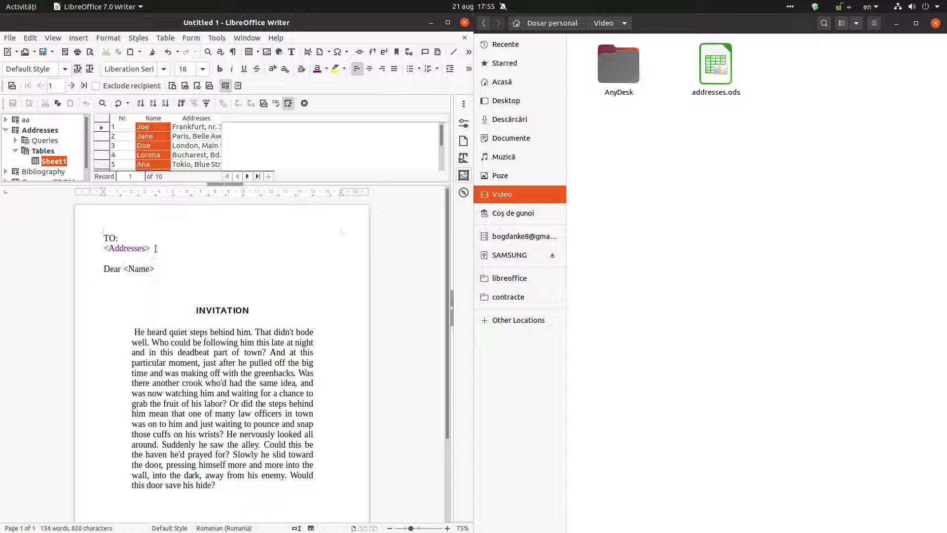
{"action": "double_click", "coordinate": [125, 248]}
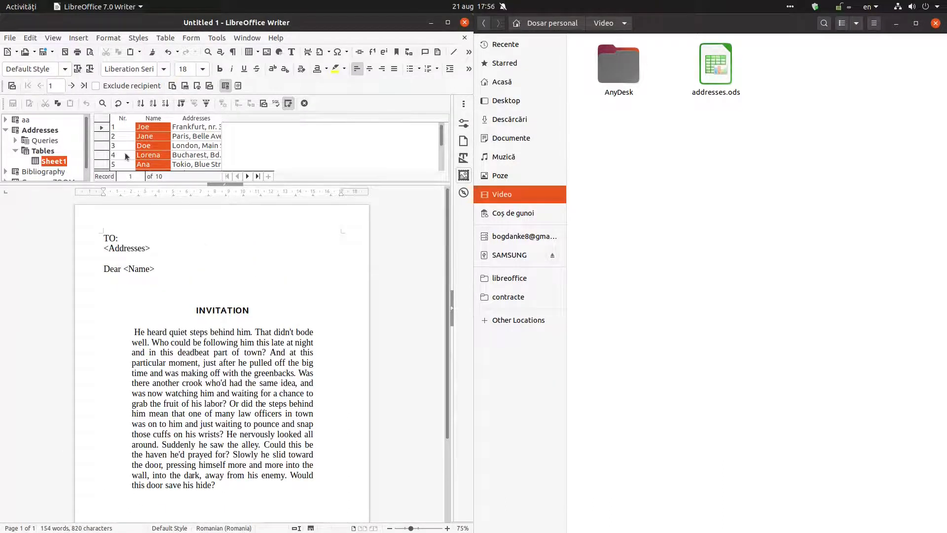
- Write 'Invitation nr.' in the page footer and shrink the footer line to font size 6
{"action": "scroll", "scroll_direction": "down", "scroll_amount": 3}
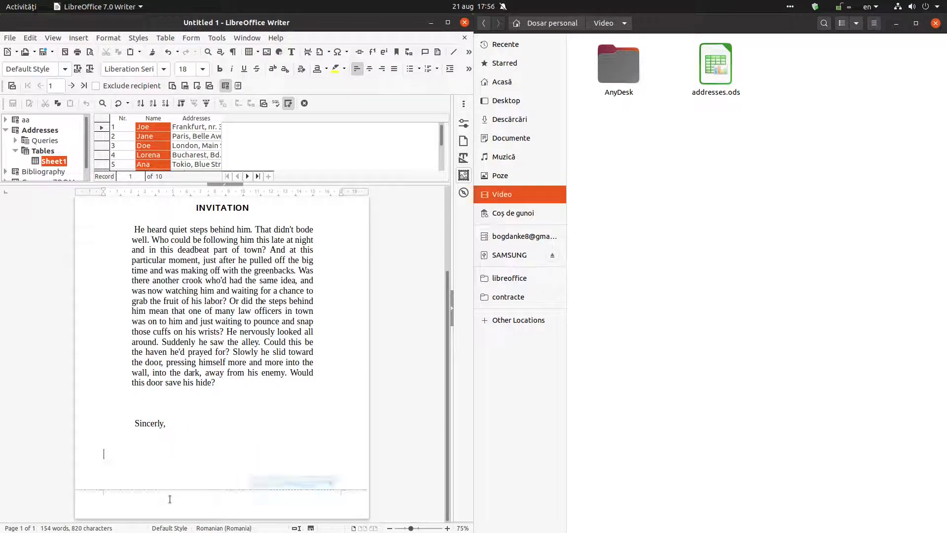
{"action": "left_click", "coordinate": [169, 486]}
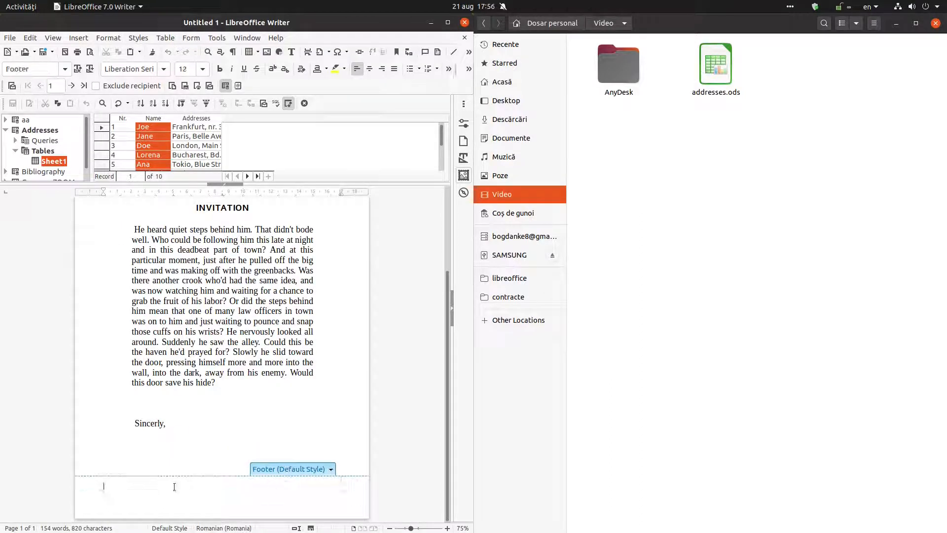
{"action": "type", "text": "invit"}
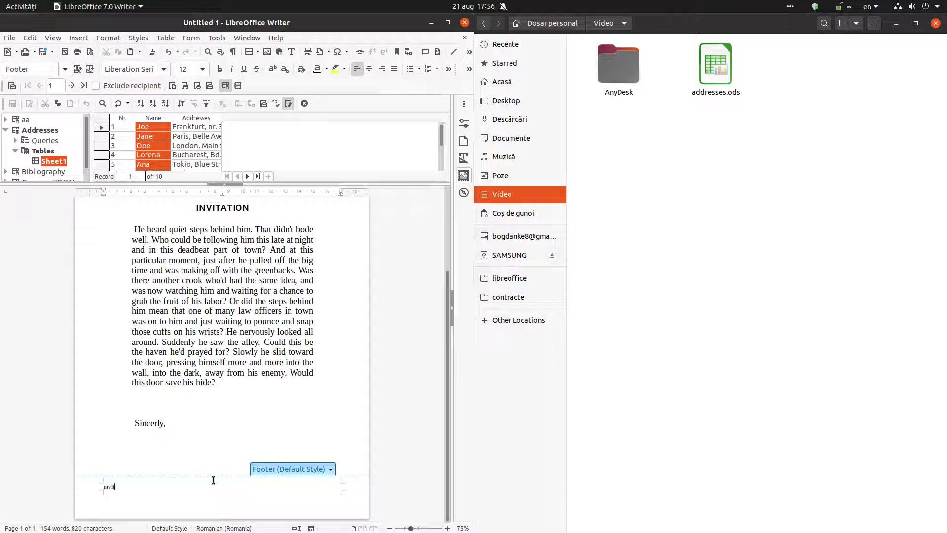
{"action": "type", "text": "Invitation nr. <Nr.>"}
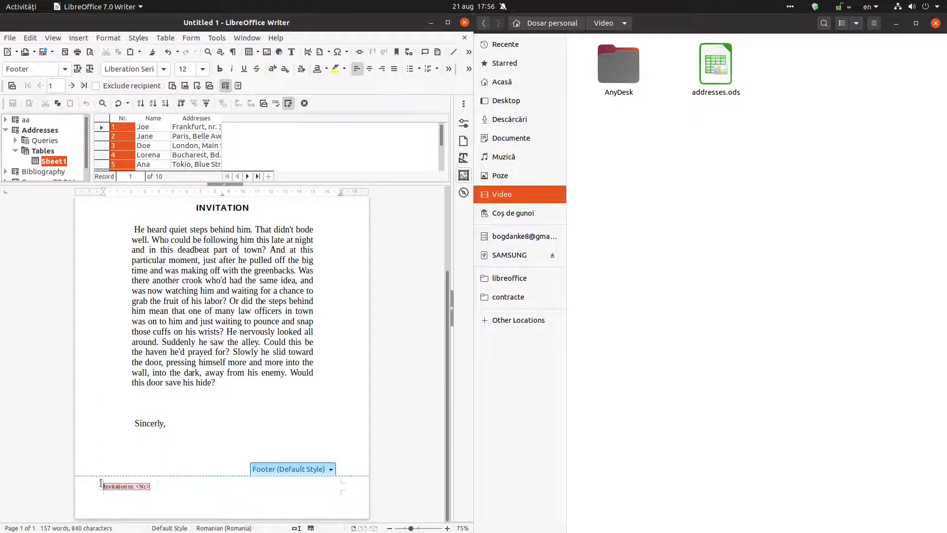
{"action": "left_click", "coordinate": [200, 68]}
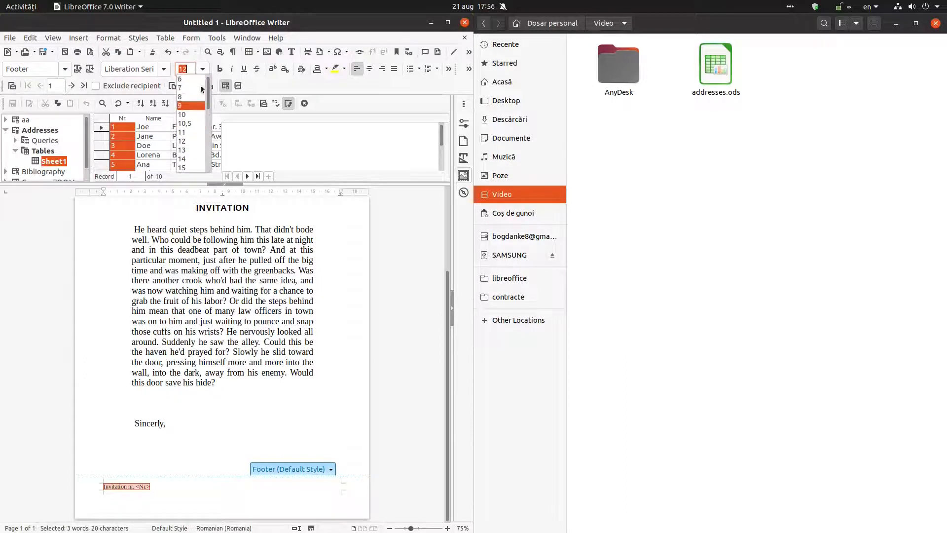
{"action": "left_click", "coordinate": [181, 79]}
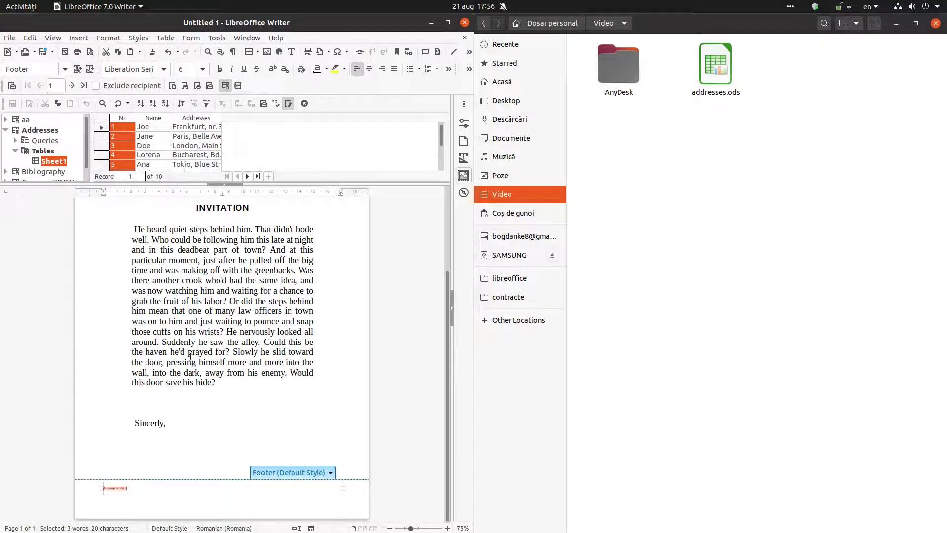
{"action": "left_click", "coordinate": [279, 224]}
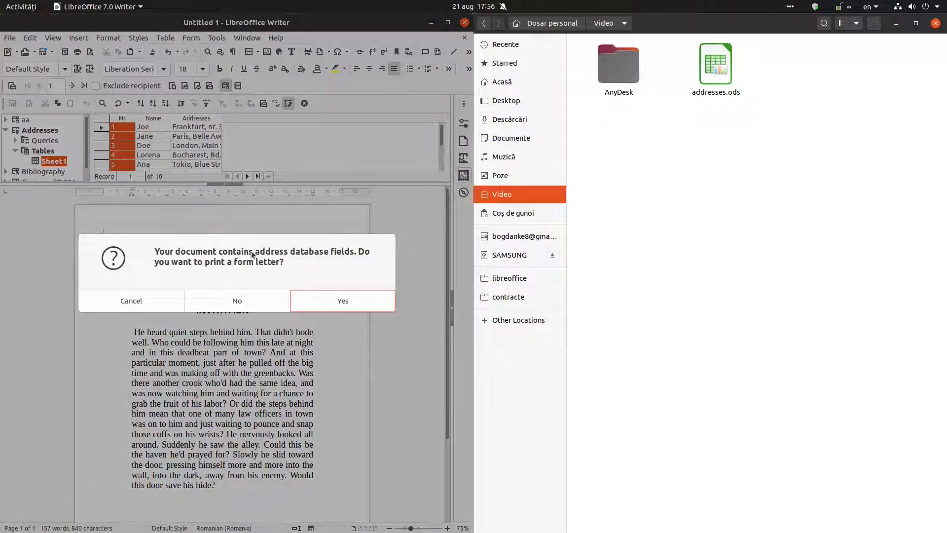
- Confirm form-letter printing to file, saving individual ODF Text documents into /home/bogdan/Video
{"action": "left_click", "coordinate": [235, 300]}
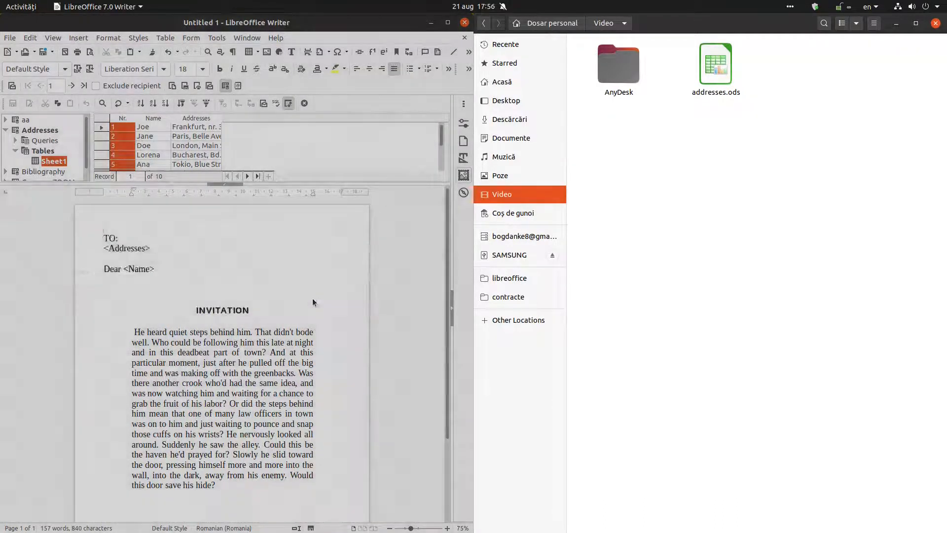
{"action": "left_click", "coordinate": [288, 103]}
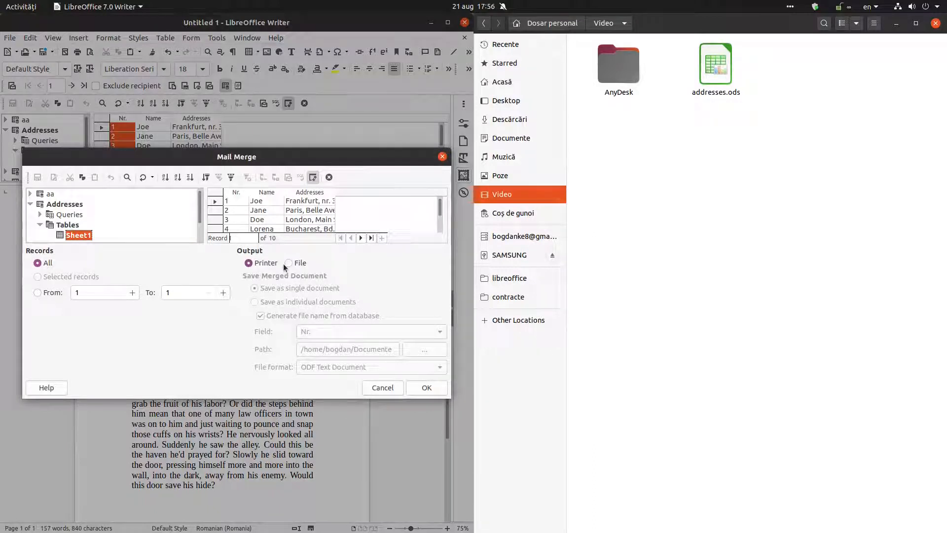
{"action": "left_click", "coordinate": [289, 263]}
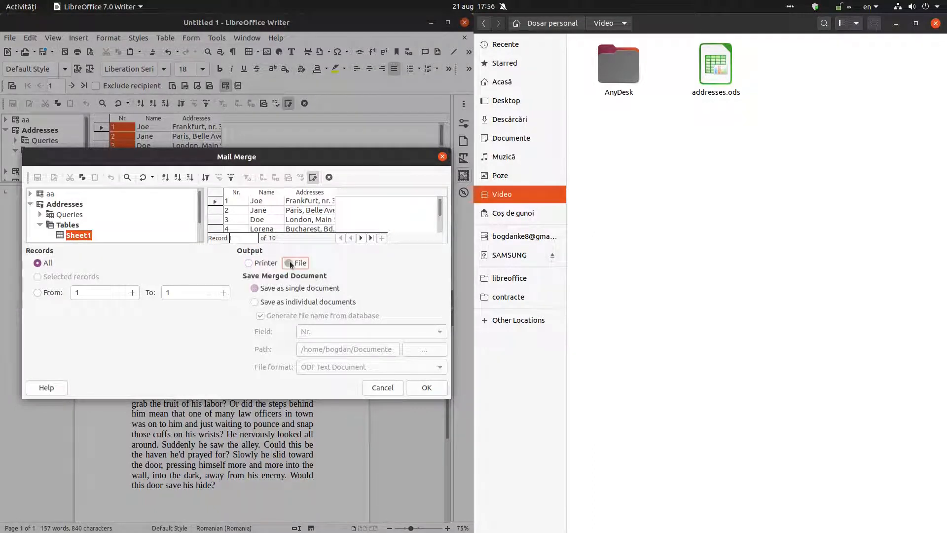
{"action": "left_click", "coordinate": [288, 262]}
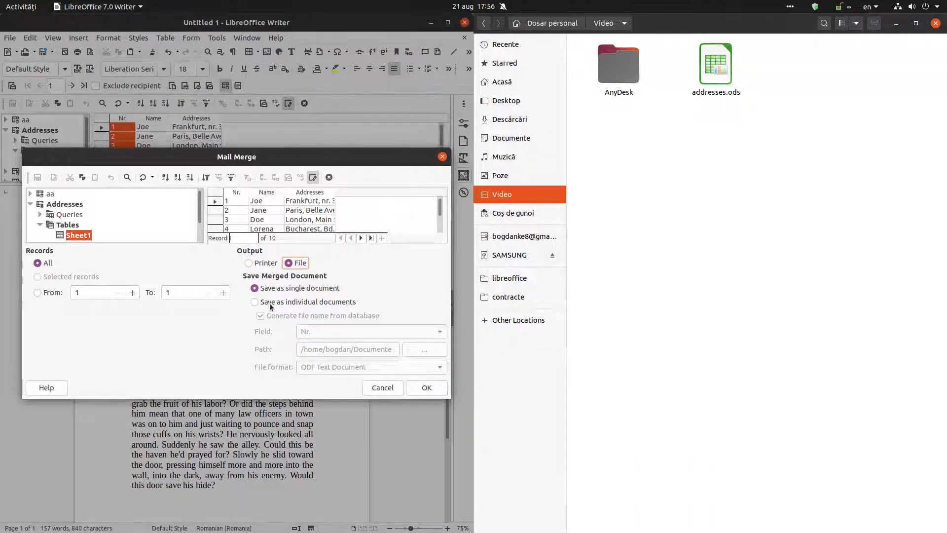
{"action": "left_click", "coordinate": [255, 301]}
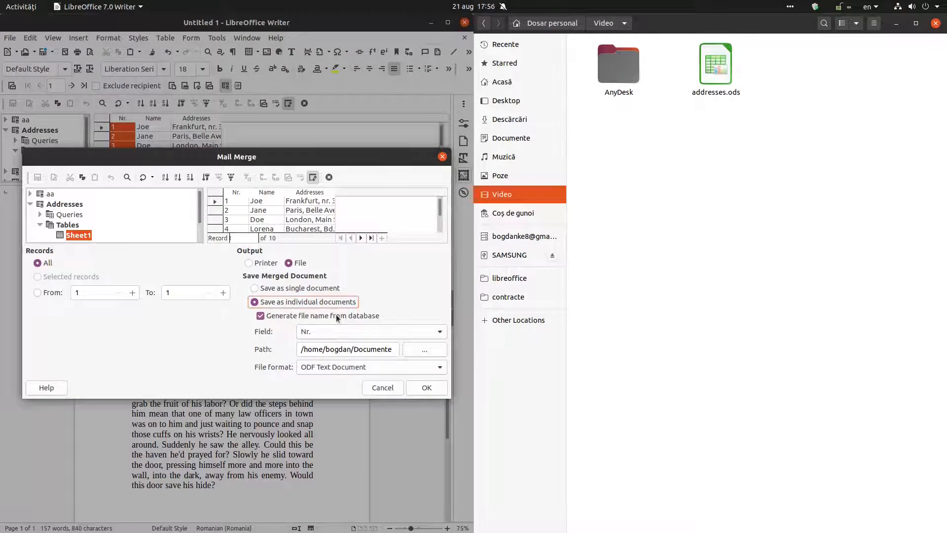
{"action": "left_click", "coordinate": [424, 349]}
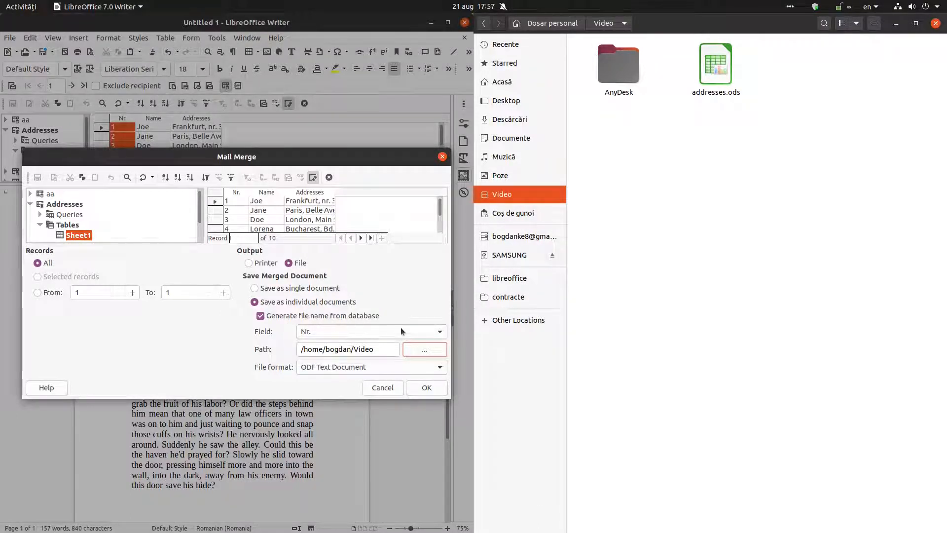
{"action": "mouse_move", "coordinate": [325, 372]}
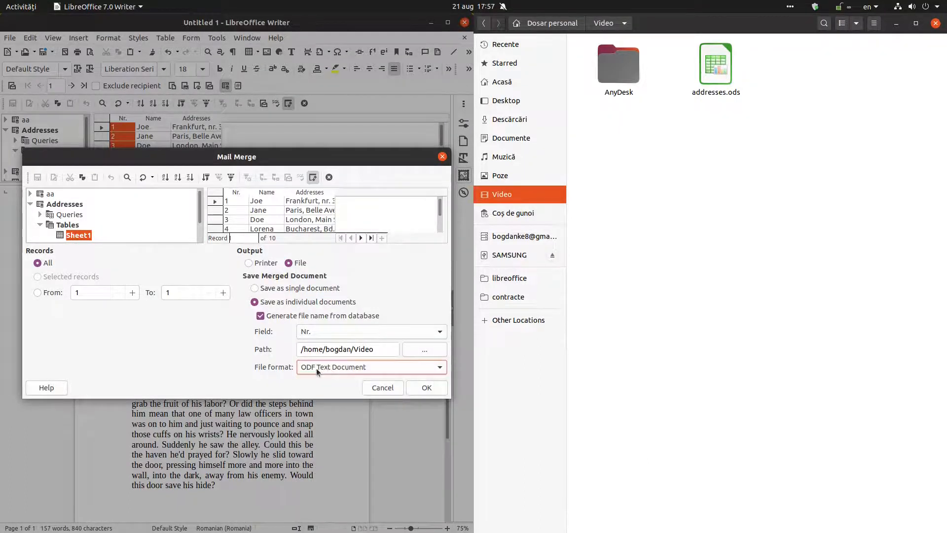
{"action": "left_click", "coordinate": [427, 387]}
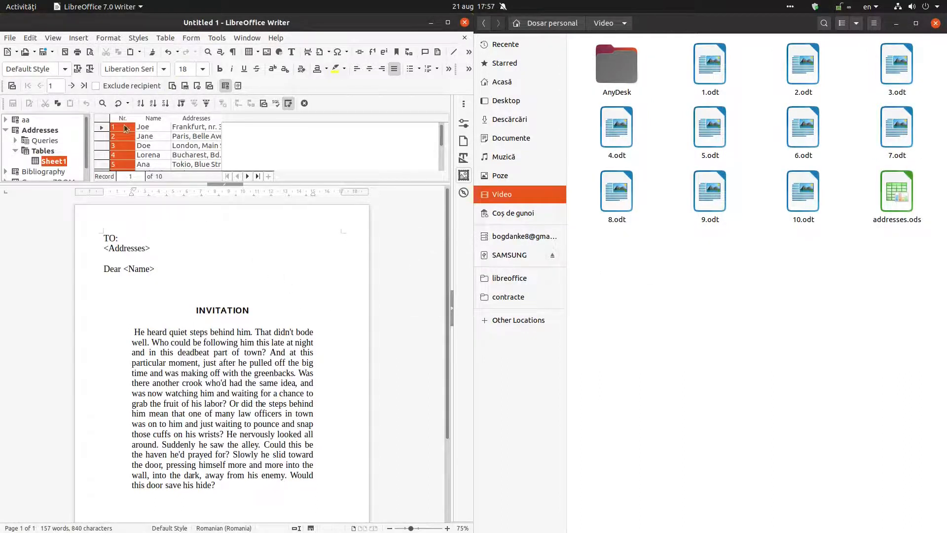
- Open 1.odt from the Video folder and check it addresses Joe in Frankfurt
{"action": "left_click", "coordinate": [196, 127]}
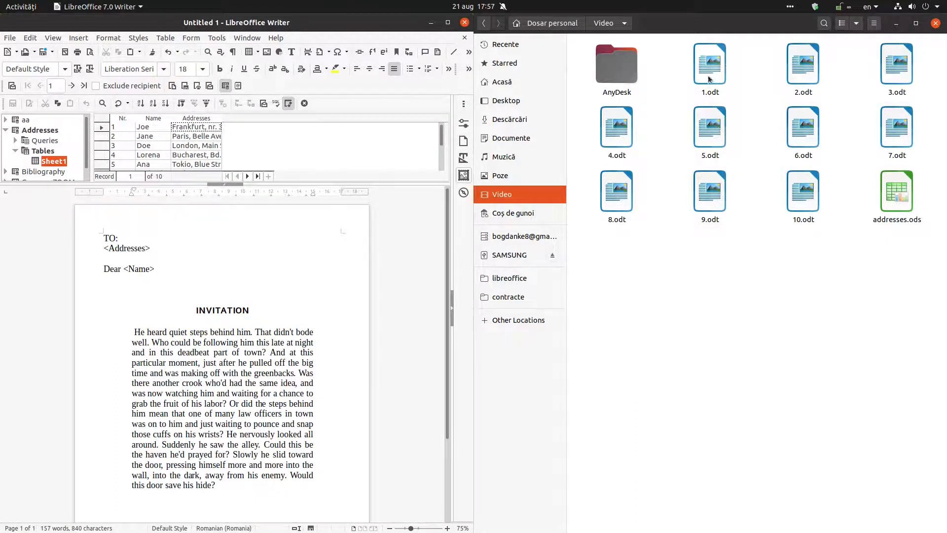
{"action": "double_click", "coordinate": [709, 65]}
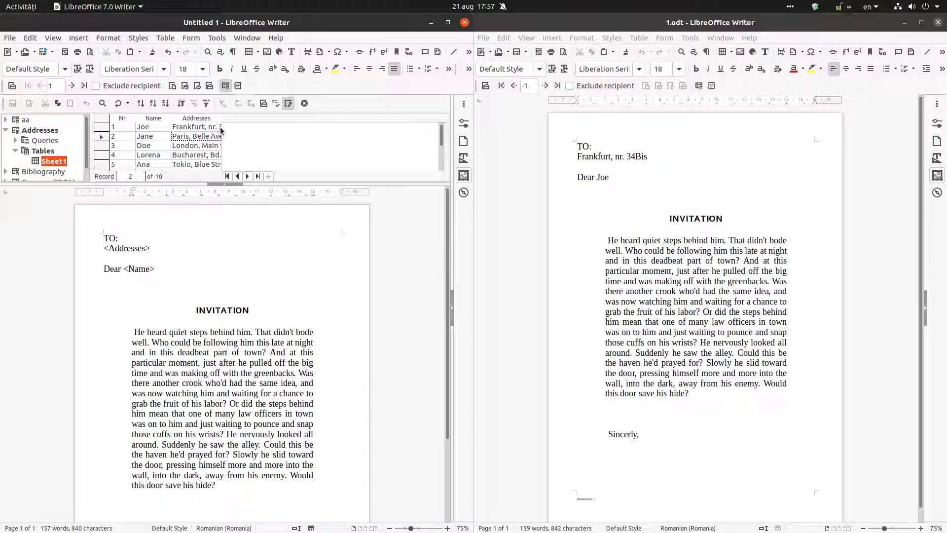
{"action": "left_click", "coordinate": [235, 176]}
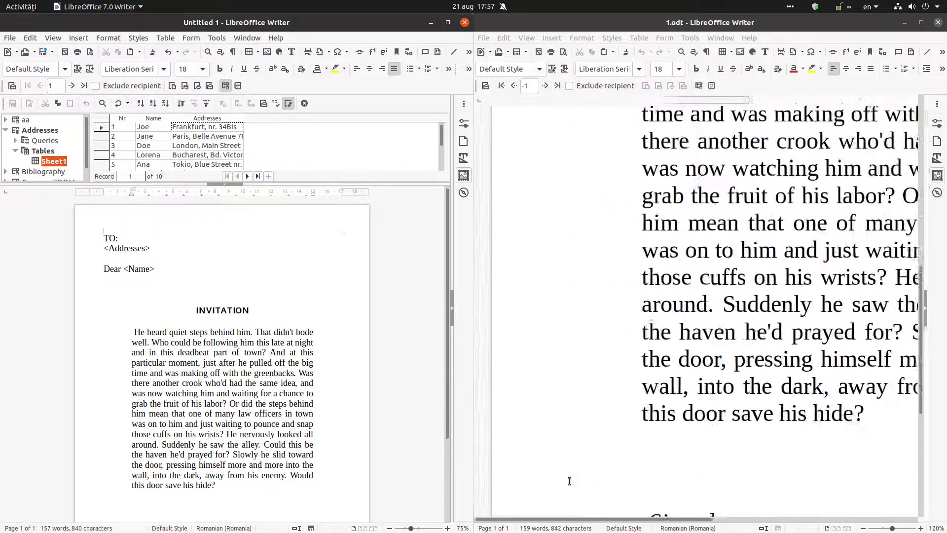
{"action": "scroll", "scroll_direction": "down", "scroll_amount": 3}
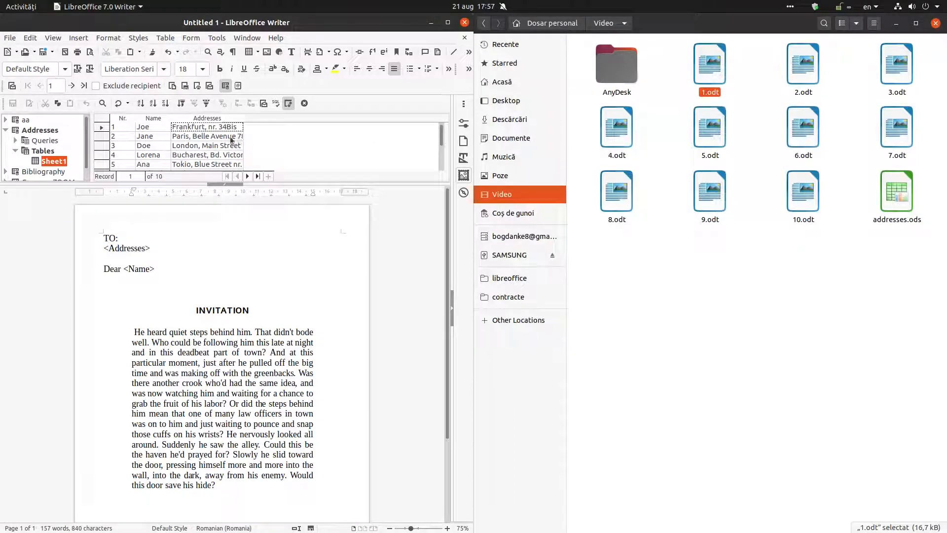
- Open 2.odt and check it addresses Jane in Paris
{"action": "left_click", "coordinate": [803, 65]}
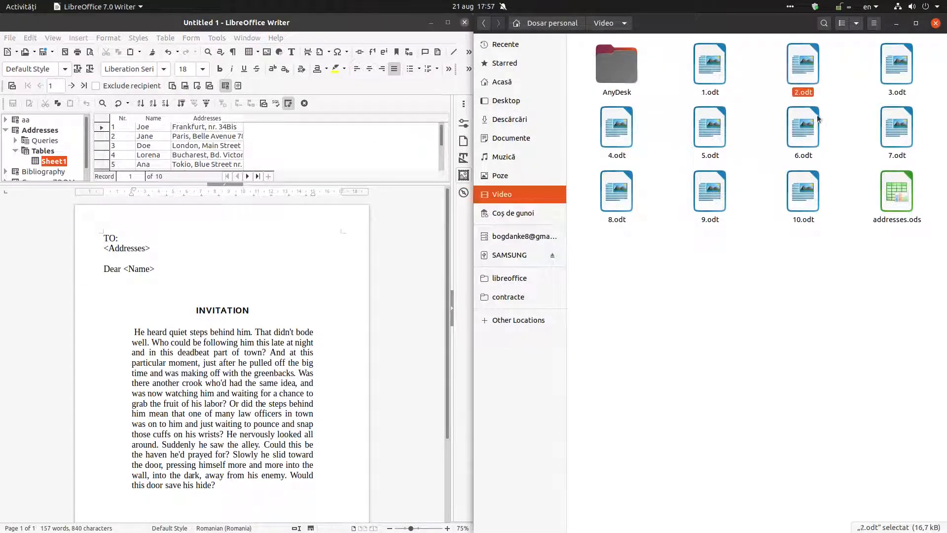
{"action": "double_click", "coordinate": [803, 63]}
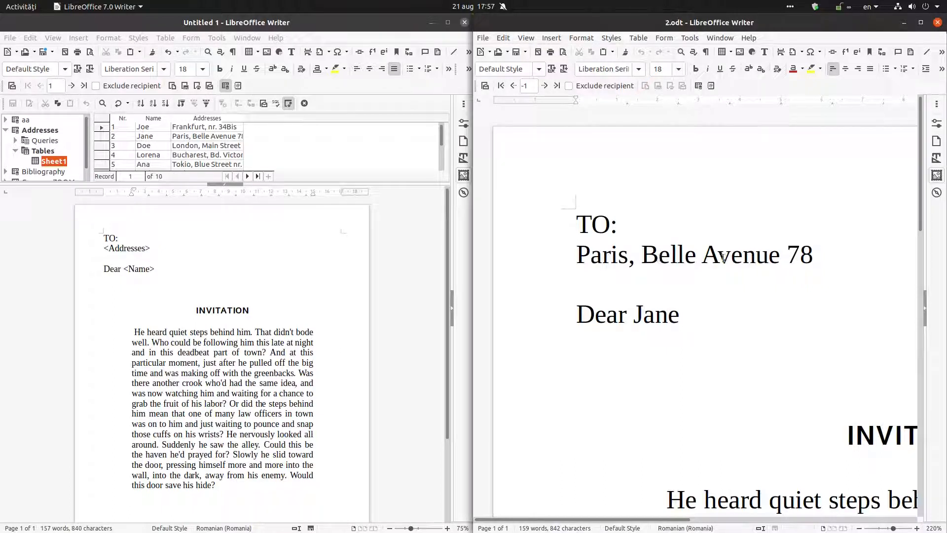
{"action": "scroll", "scroll_direction": "down", "scroll_amount": 3}
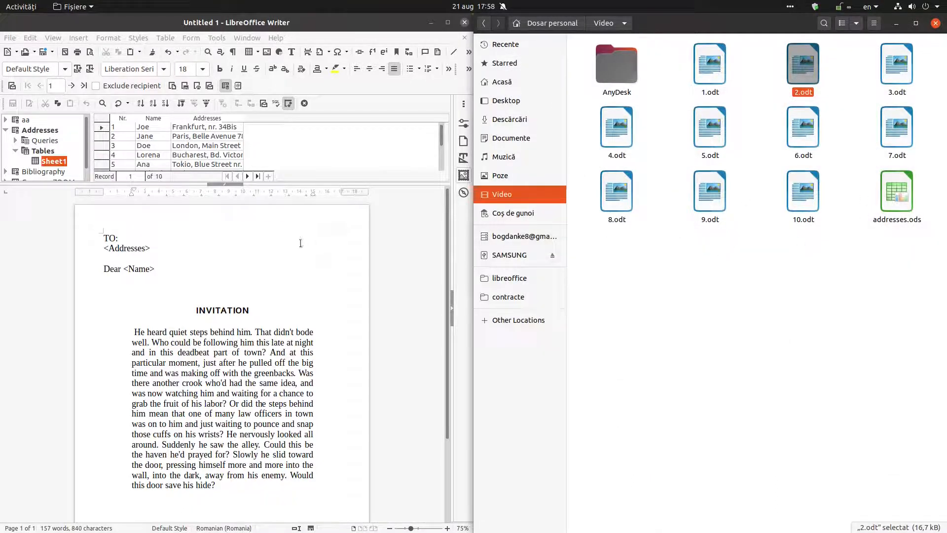
{"action": "left_click", "coordinate": [9, 38]}
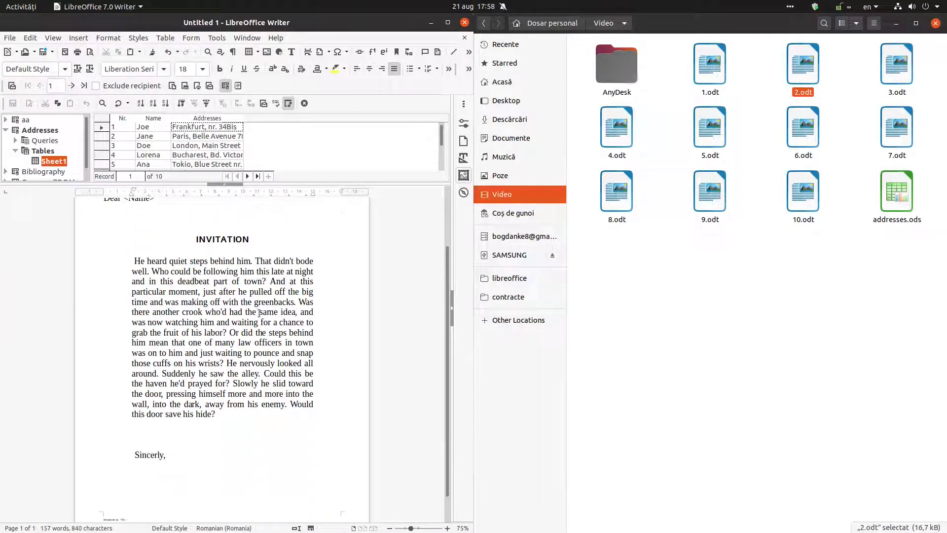
{"action": "left_click", "coordinate": [275, 37]}
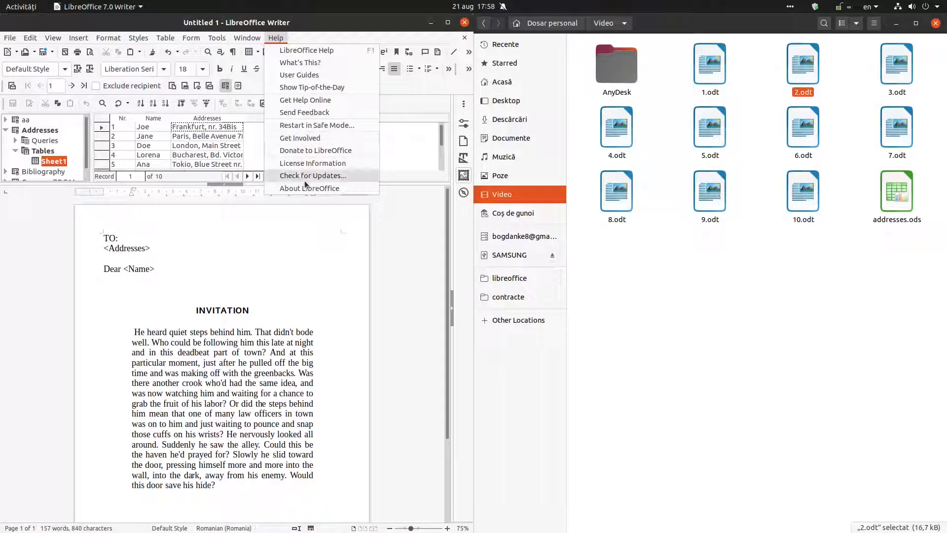